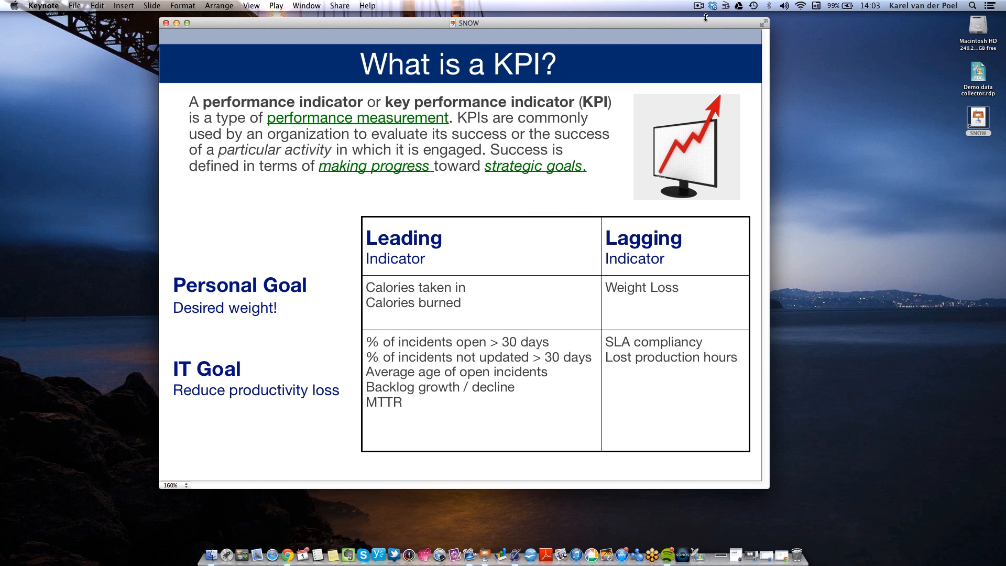
Advance past the 'What is a KPI?' slide to the next Keynote slide
key(right)
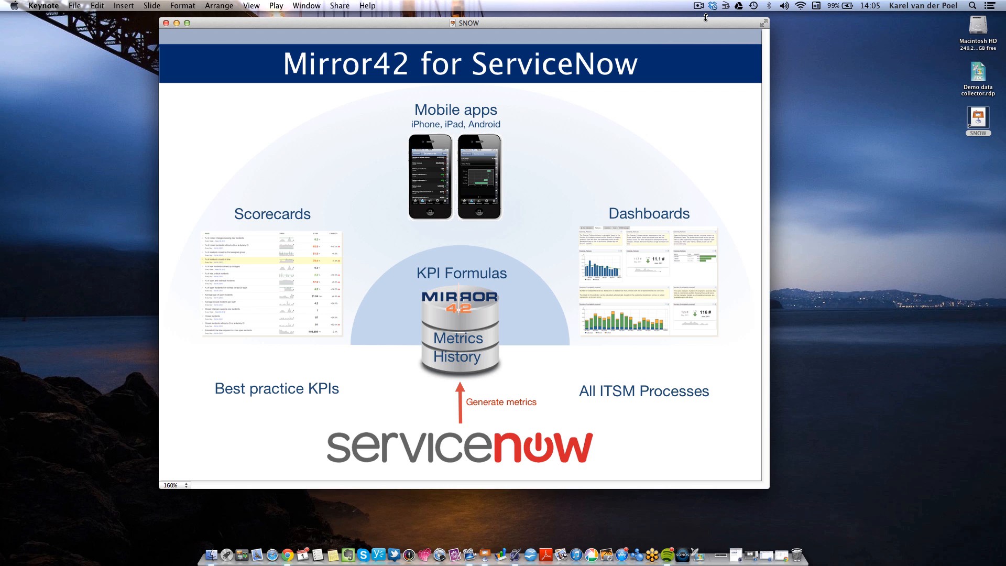
mouse_move(123, 40)
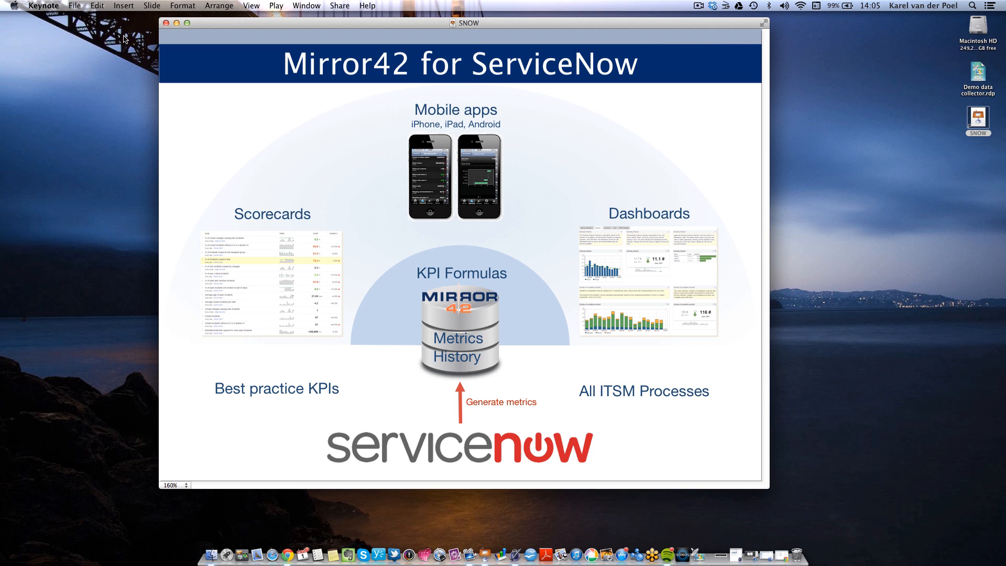
Leave Keynote for the Chrome window showing the Mirror42 Scorecards page
click(168, 23)
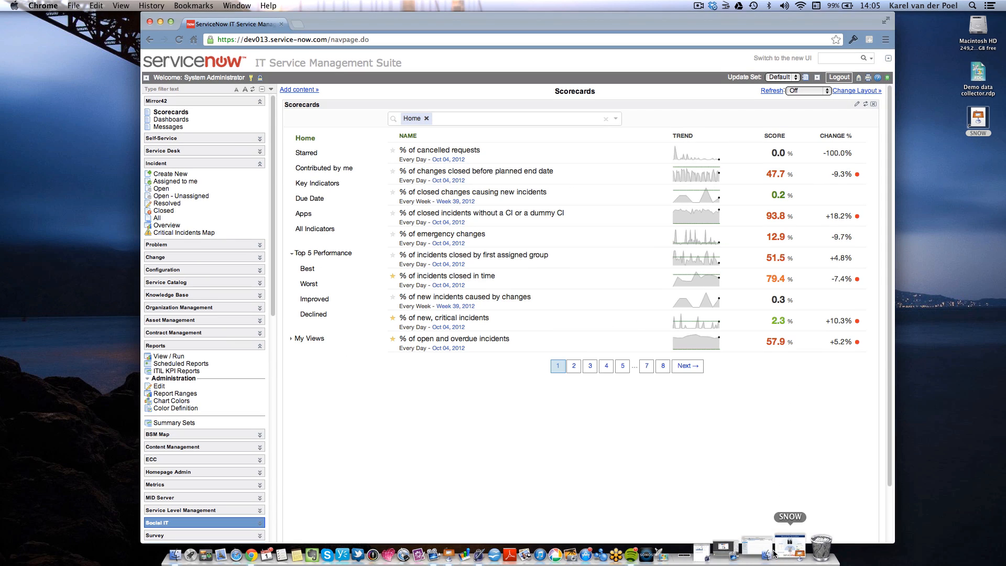
mouse_move(343, 220)
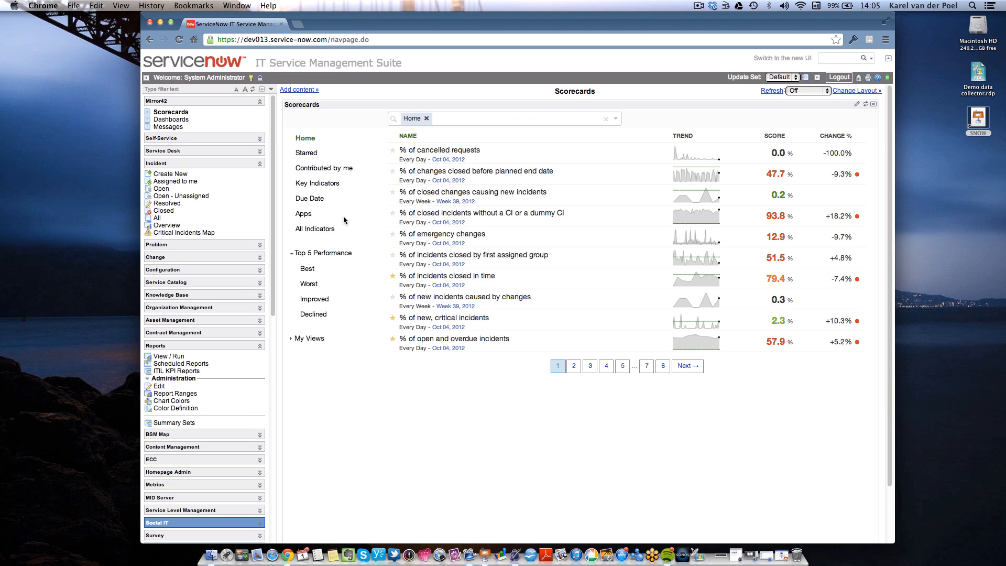
mouse_move(165, 102)
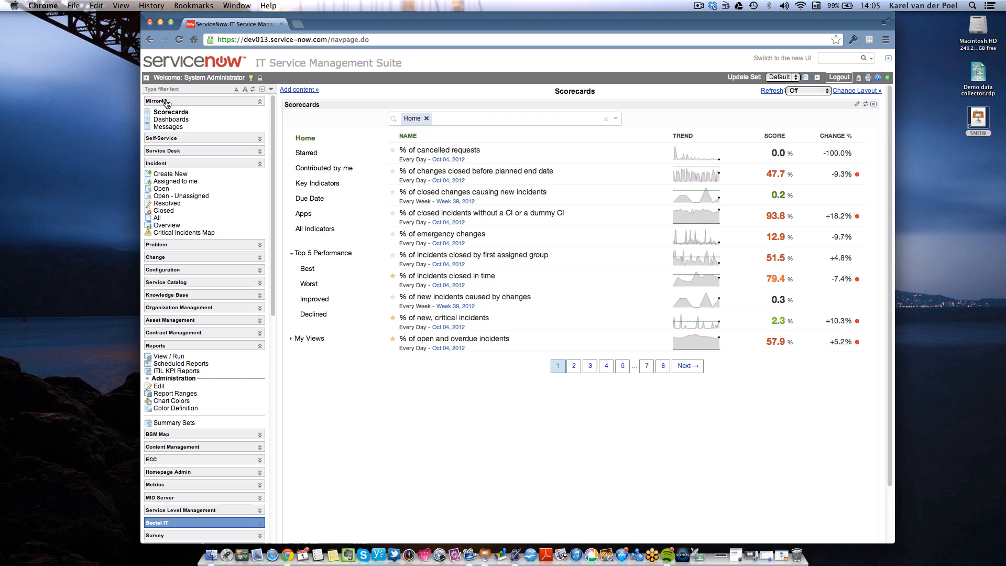
mouse_move(168, 127)
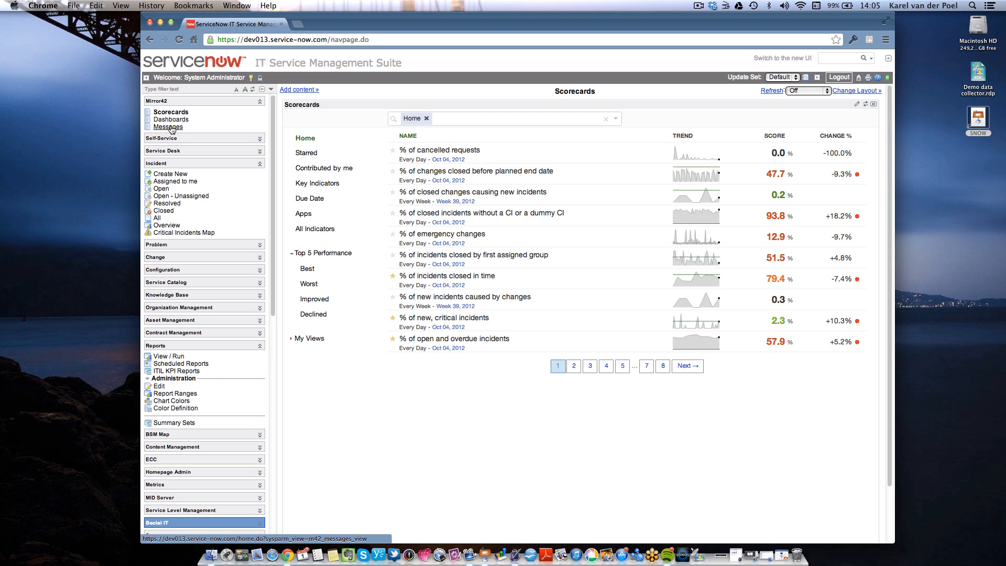
mouse_move(171, 113)
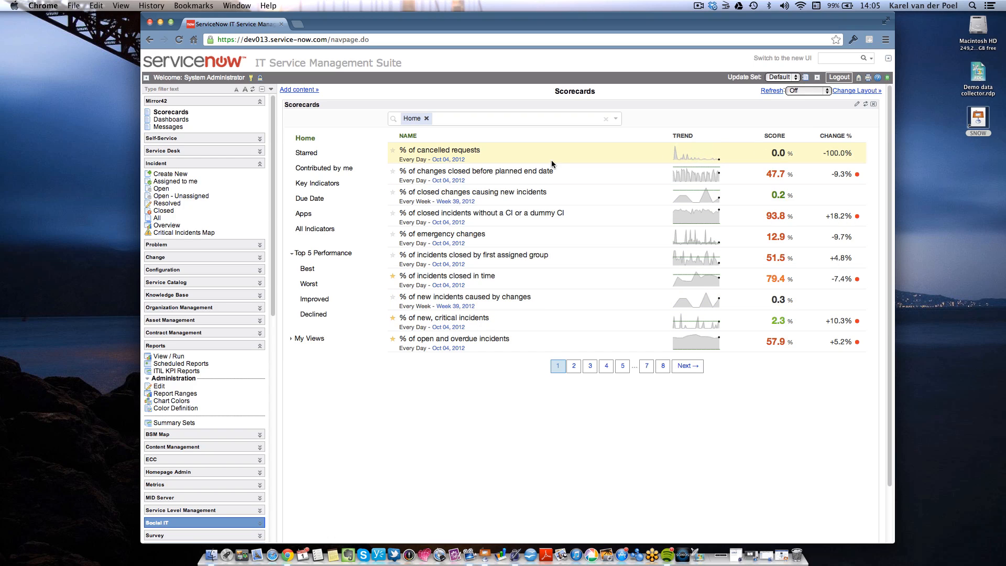
mouse_move(481, 275)
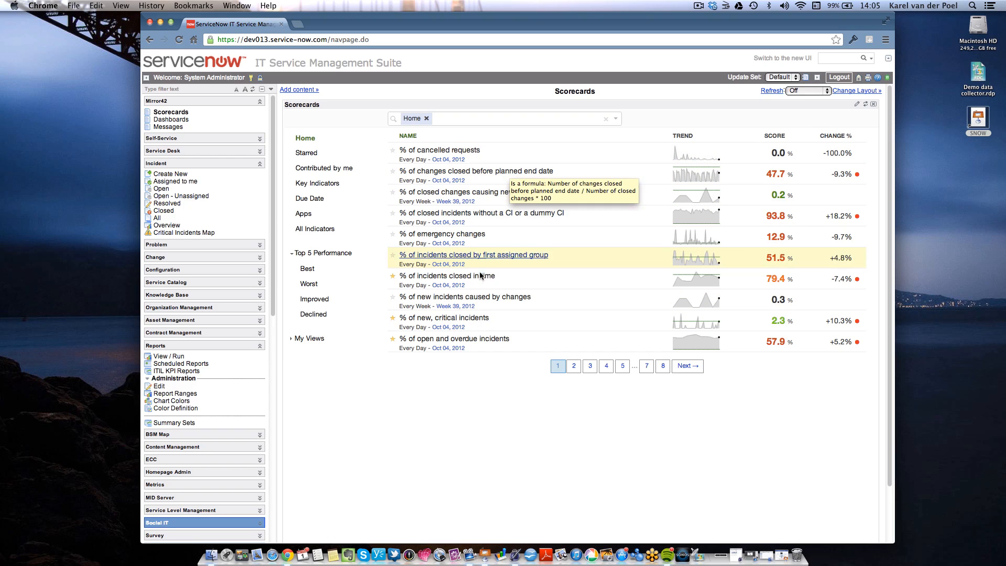
mouse_move(446, 276)
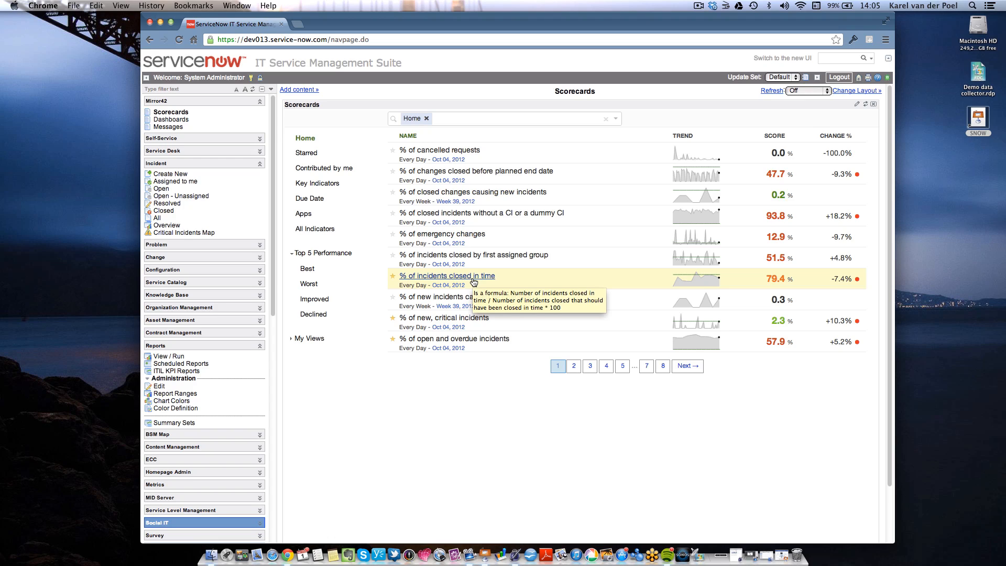
mouse_move(673, 285)
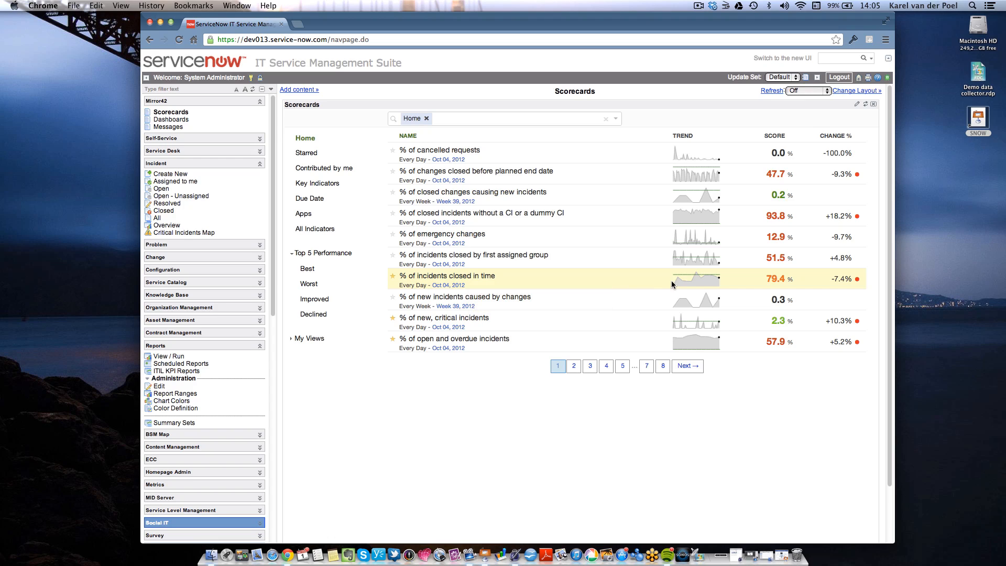
mouse_move(705, 278)
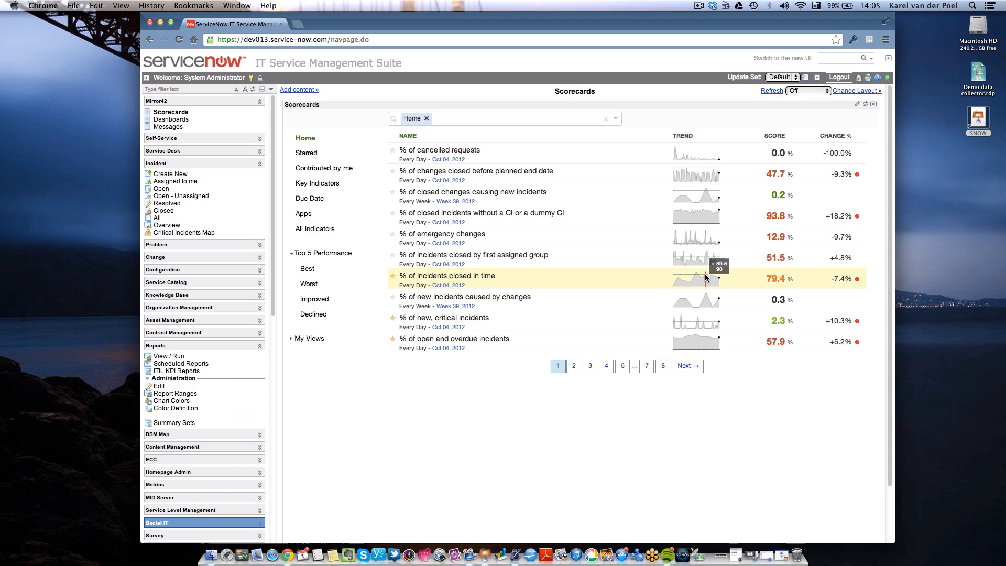
mouse_move(686, 276)
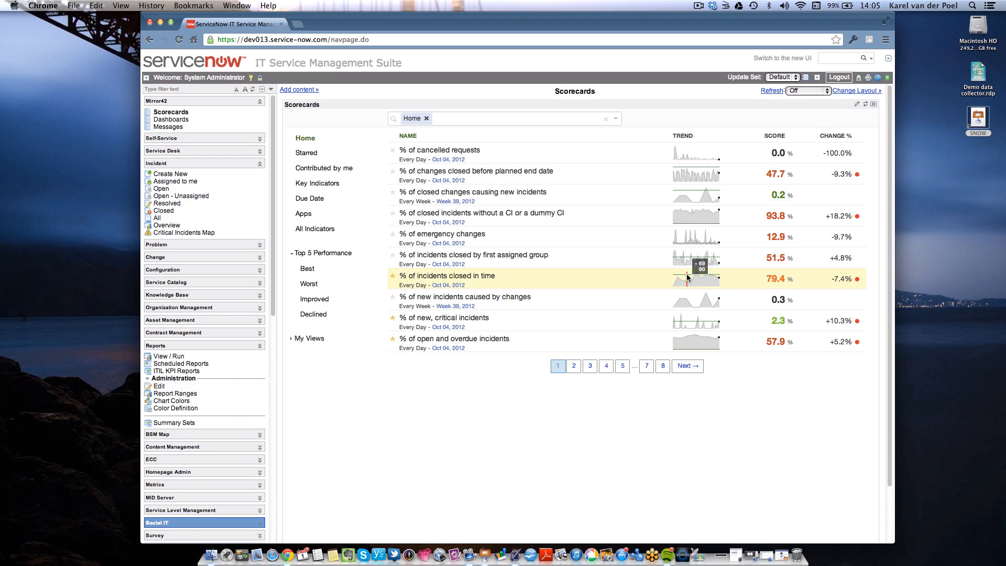
mouse_move(768, 291)
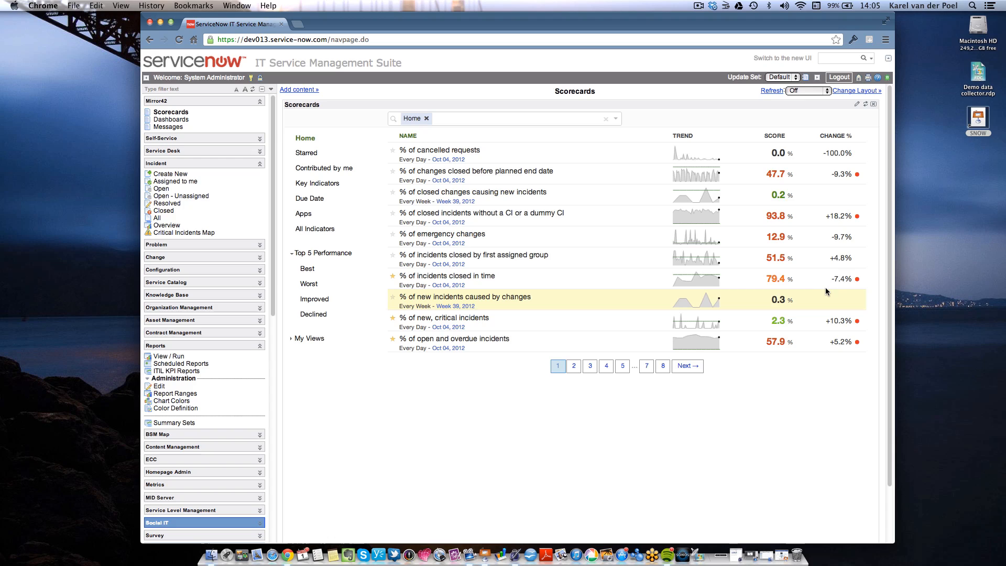
mouse_move(782, 281)
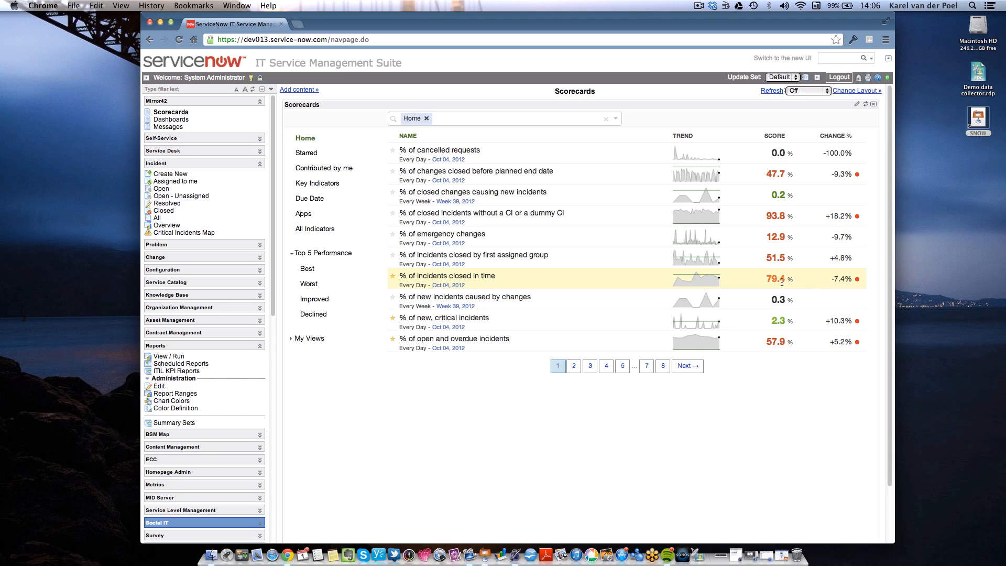
mouse_move(838, 287)
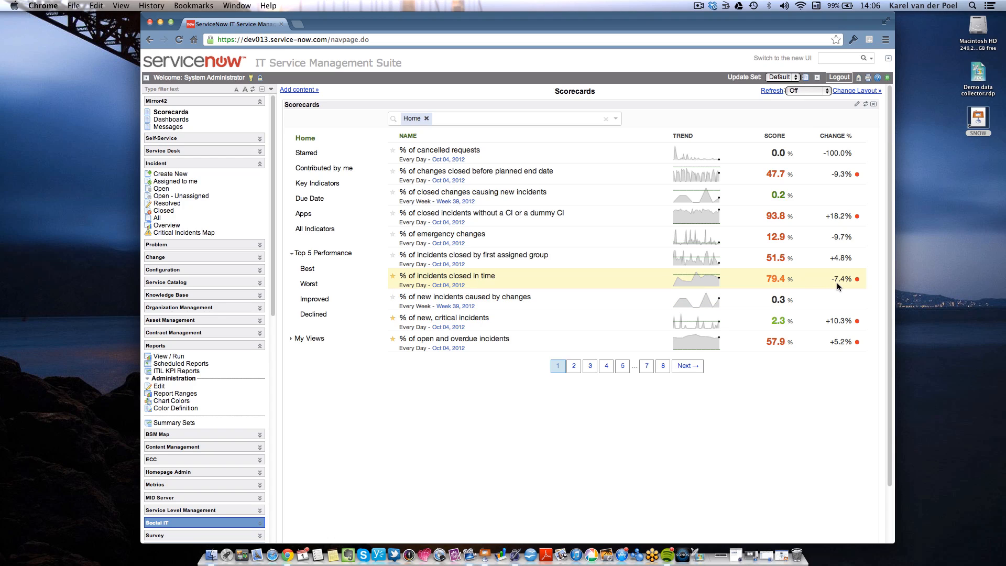
mouse_move(842, 282)
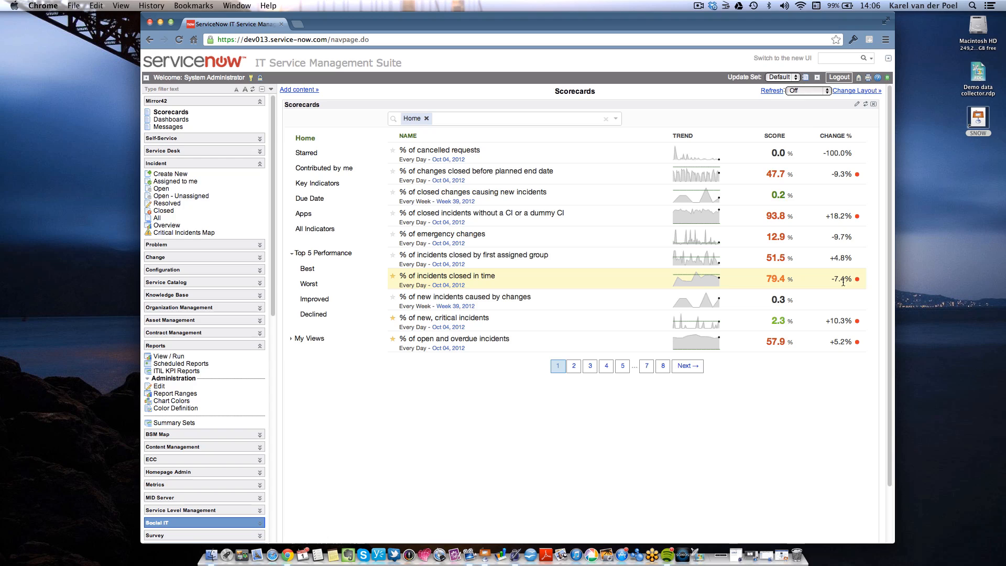
mouse_move(745, 293)
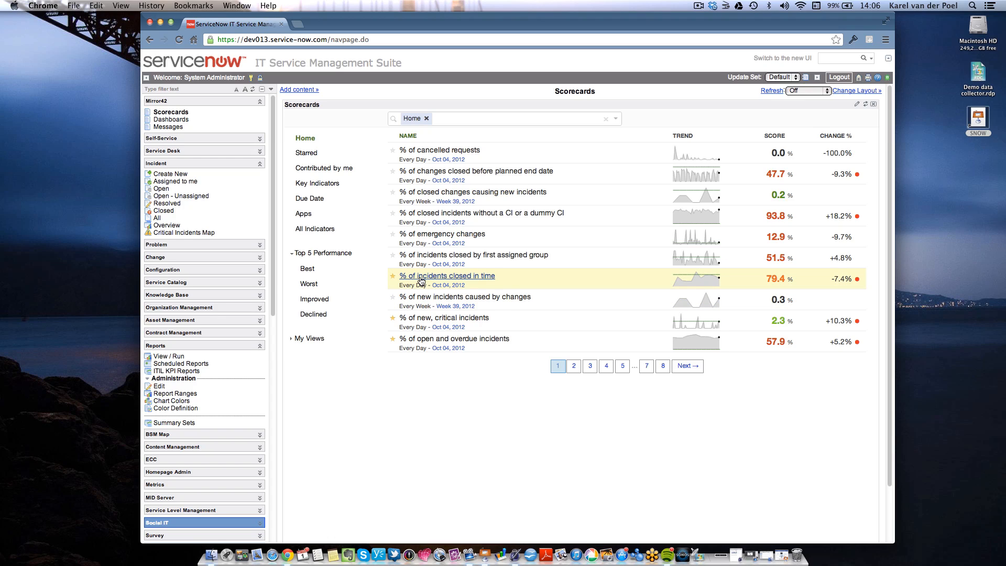
mouse_move(446, 276)
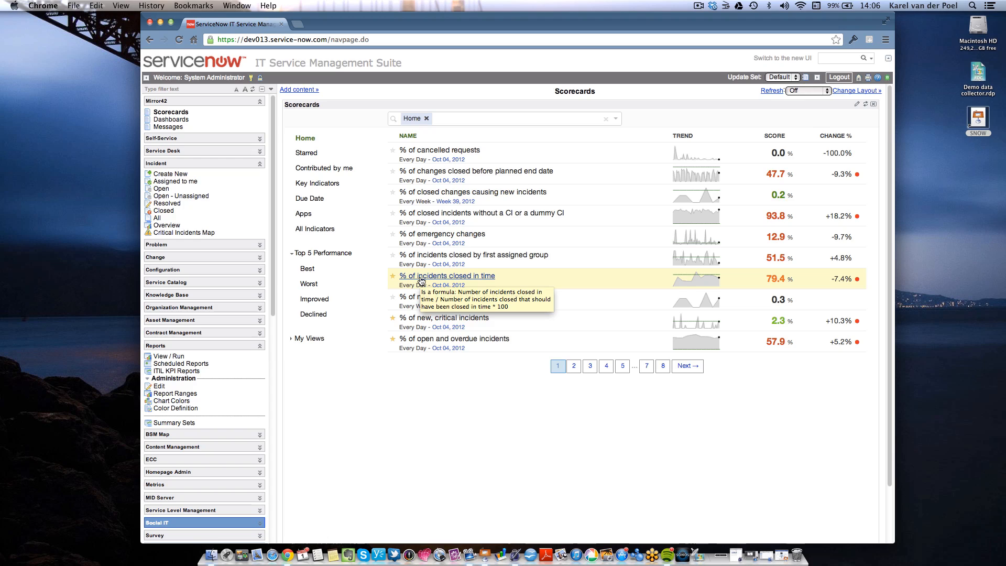
mouse_move(387, 367)
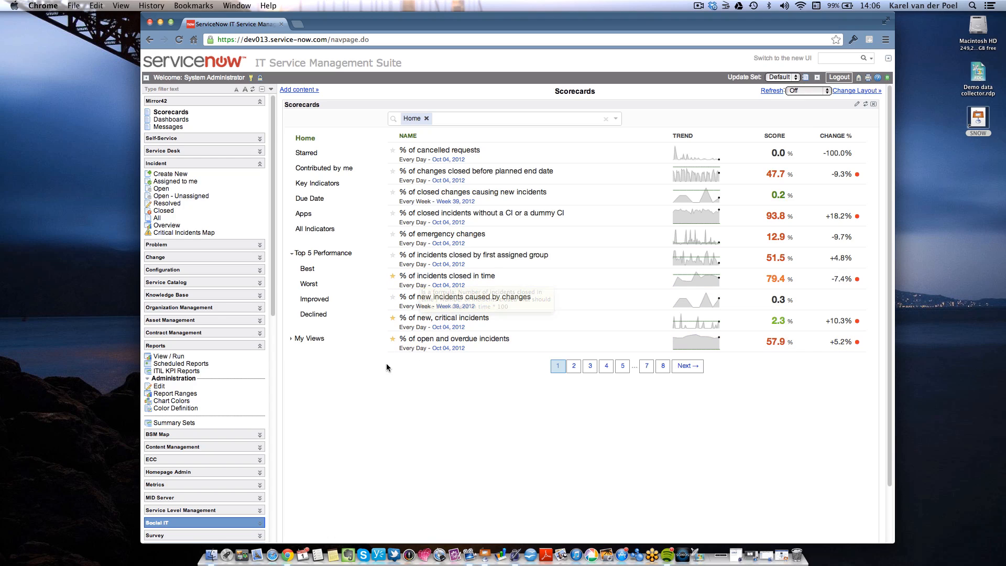
mouse_move(386, 375)
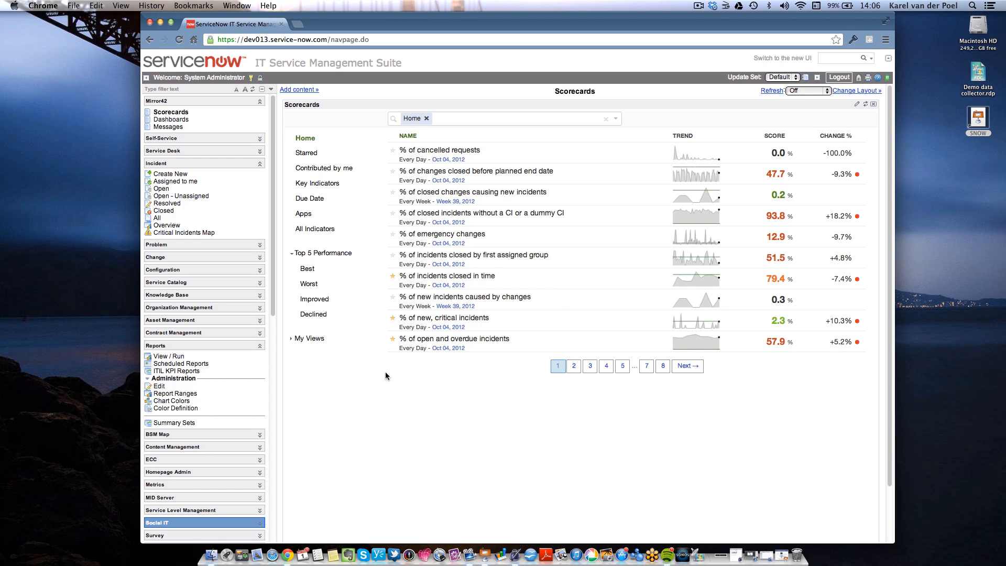
mouse_move(383, 372)
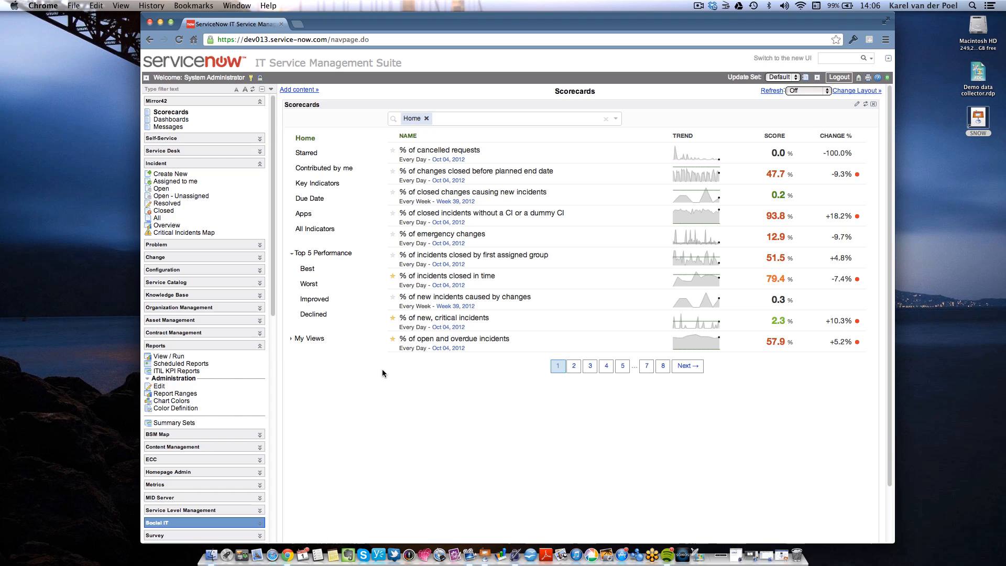
mouse_move(390, 279)
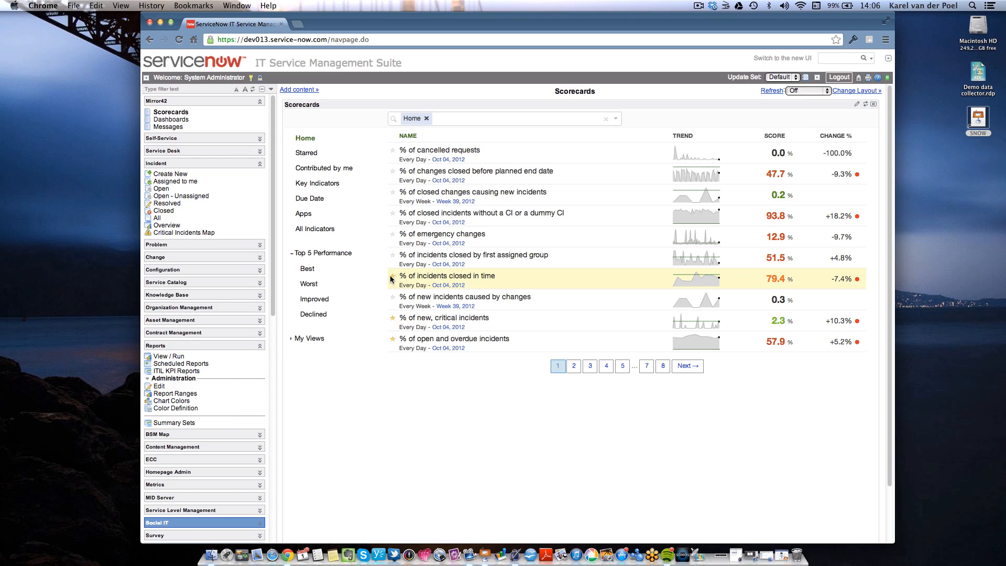
mouse_move(307, 152)
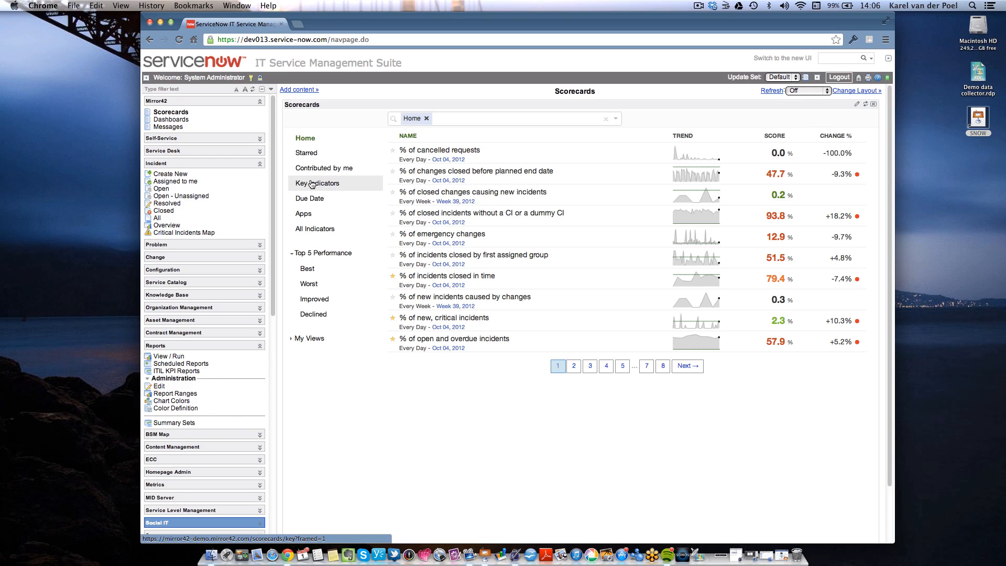
Filter to key indicator scorecards and list the Best top-5 performers with target percentages
click(317, 182)
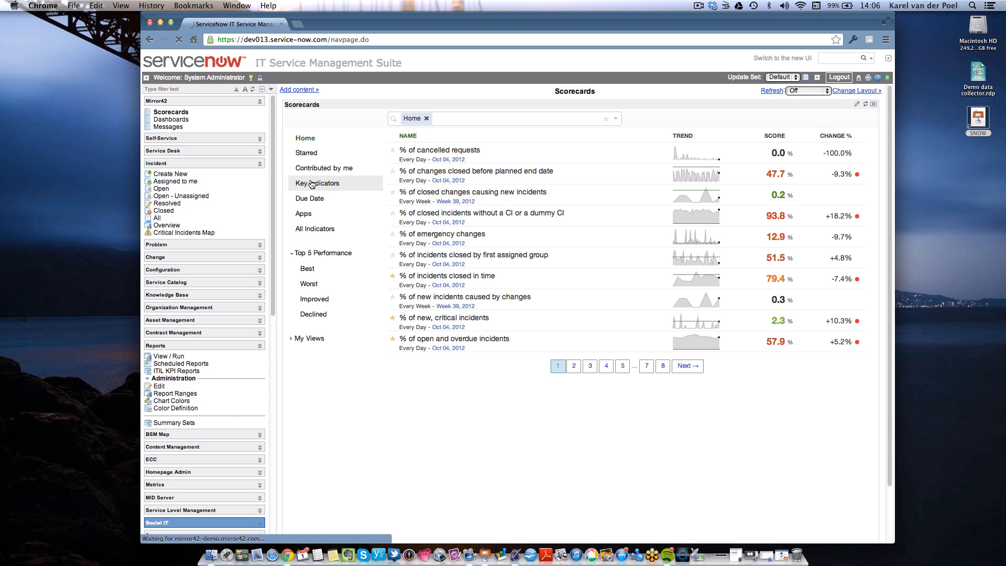
click(317, 183)
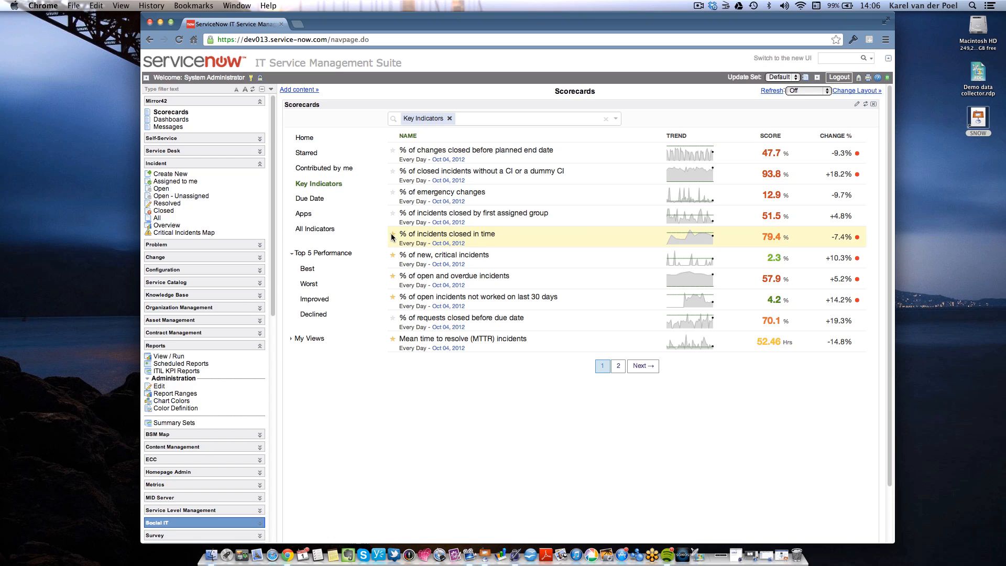
mouse_move(474, 385)
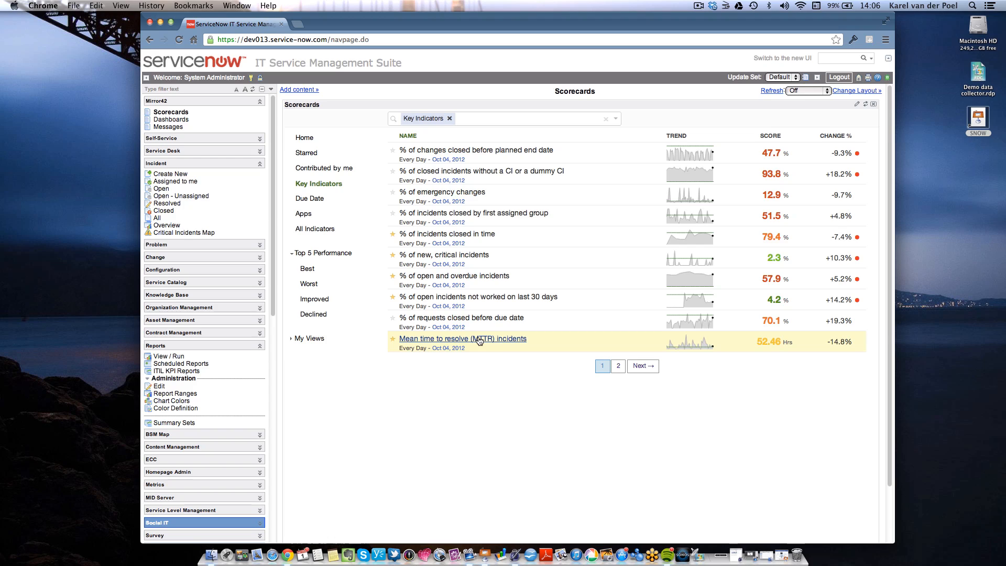
mouse_move(462, 339)
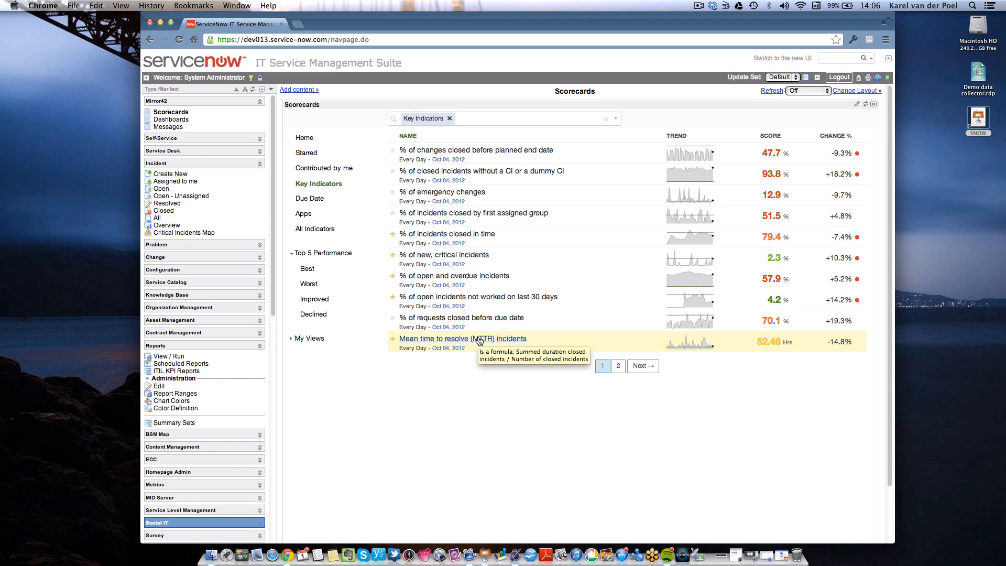
mouse_move(308, 269)
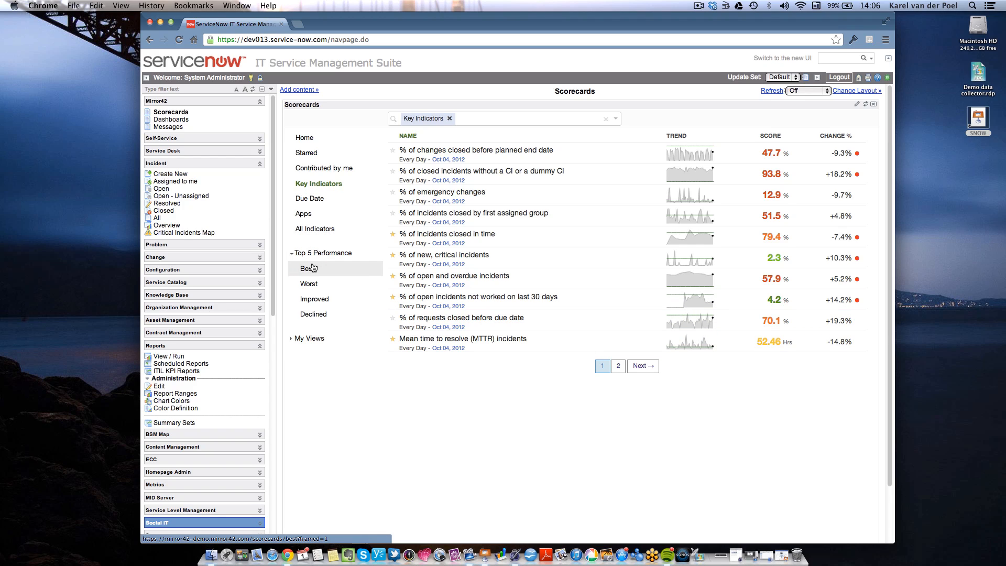
mouse_move(314, 228)
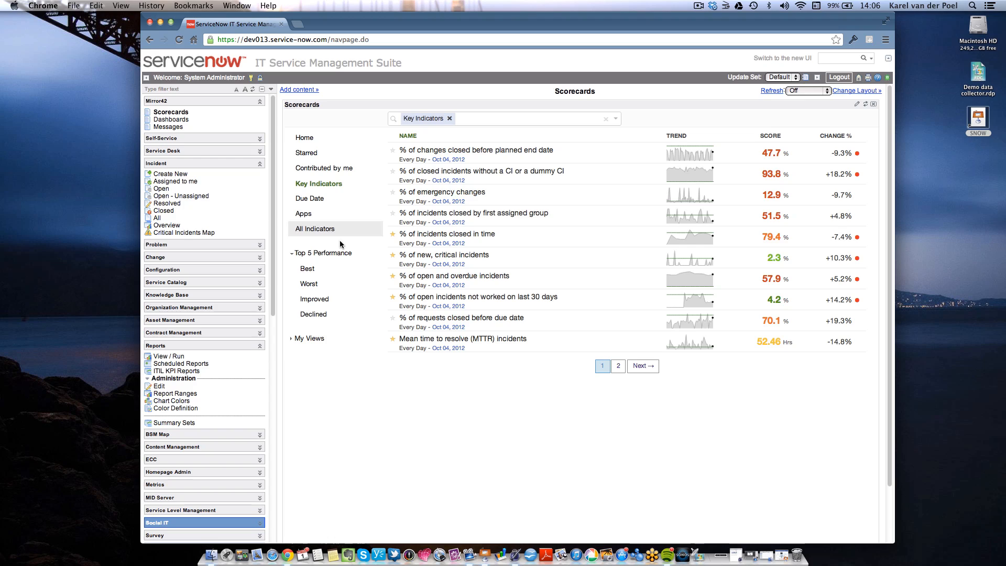
click(308, 269)
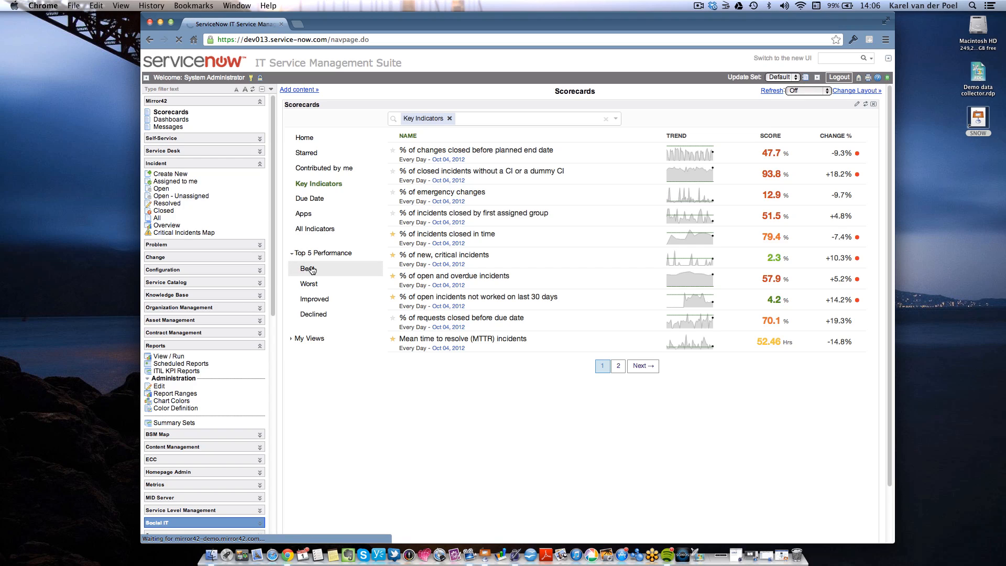
click(308, 269)
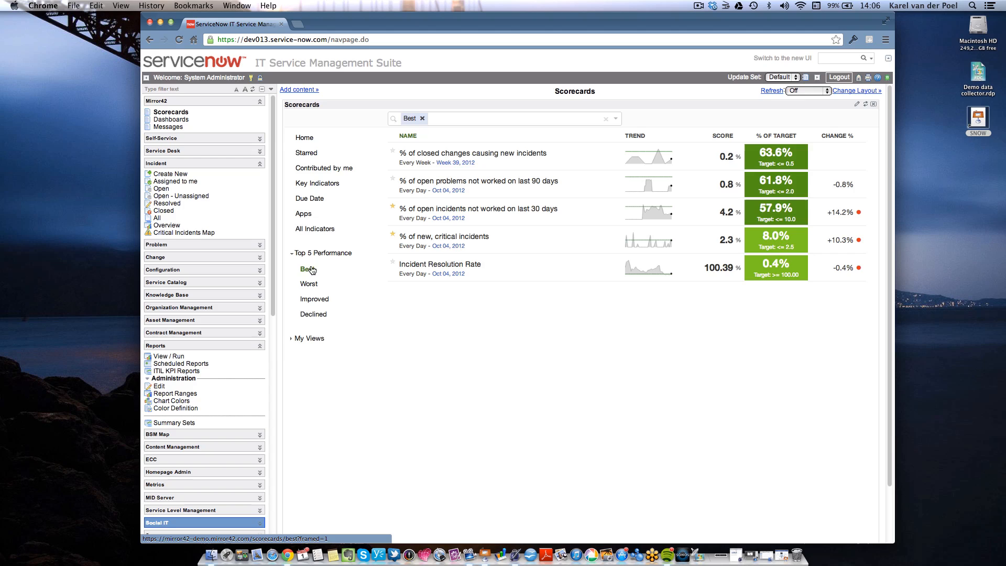
click(316, 183)
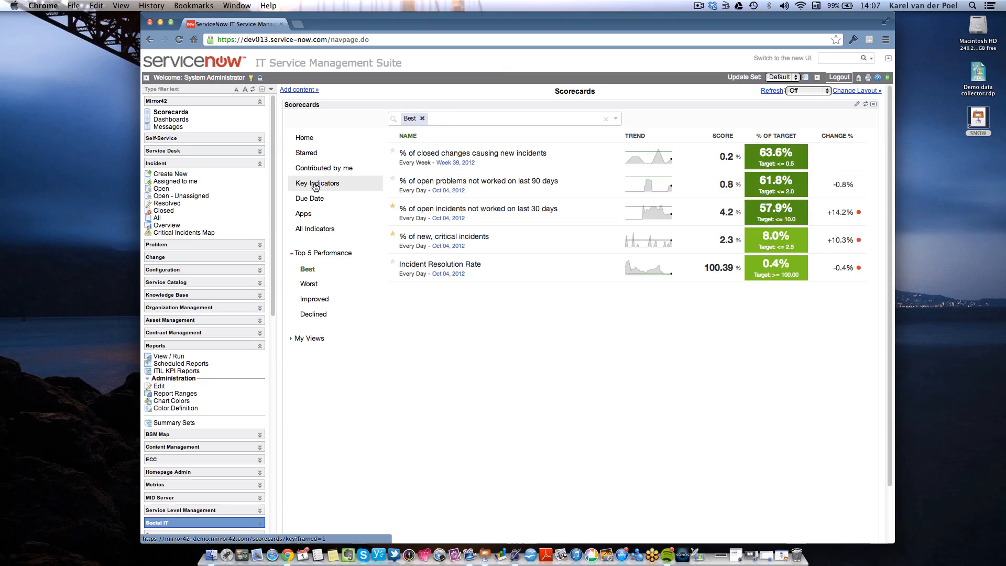
Go to page 2 of Key Indicators and open the Open incidents scorecard detail
click(318, 182)
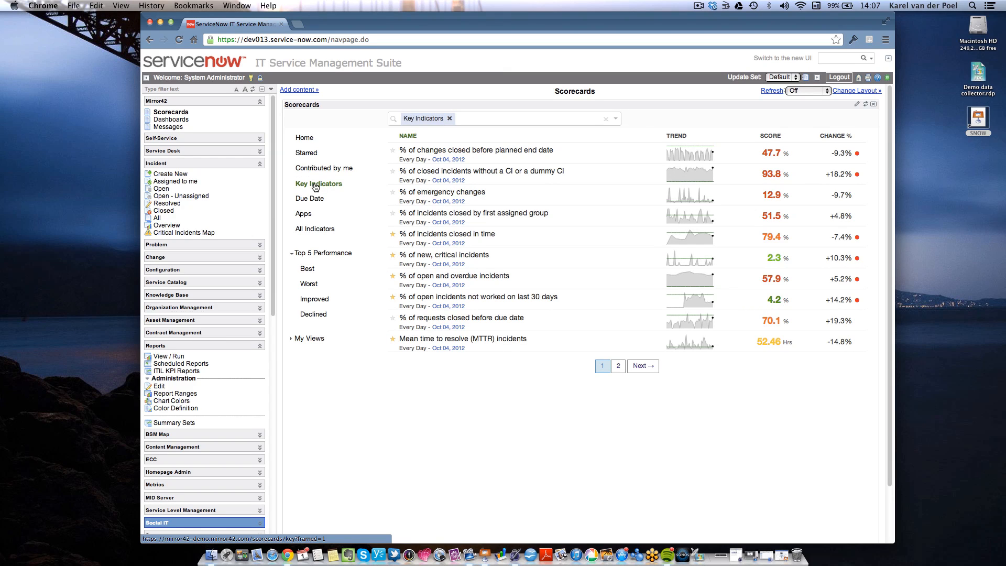
mouse_move(670, 356)
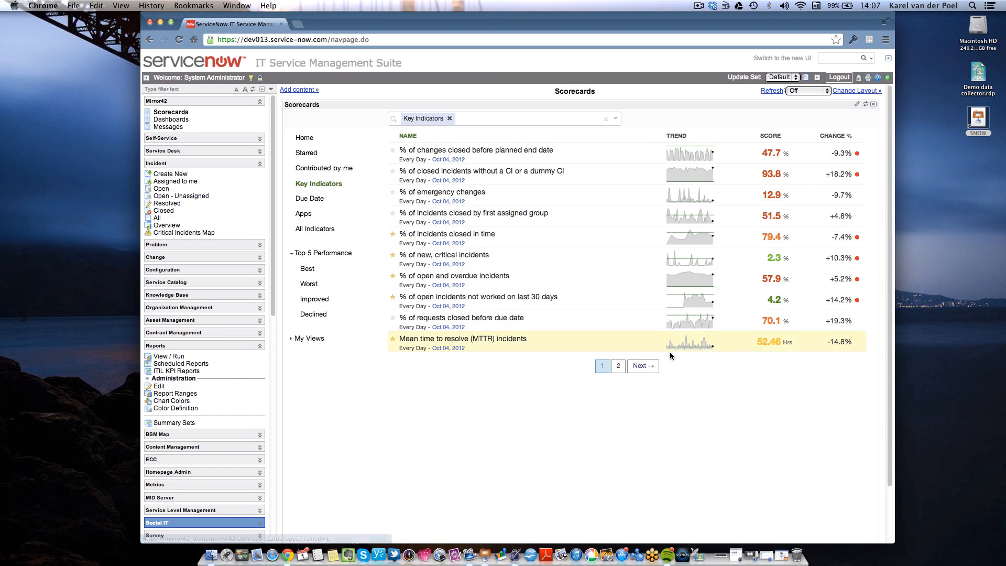
click(641, 365)
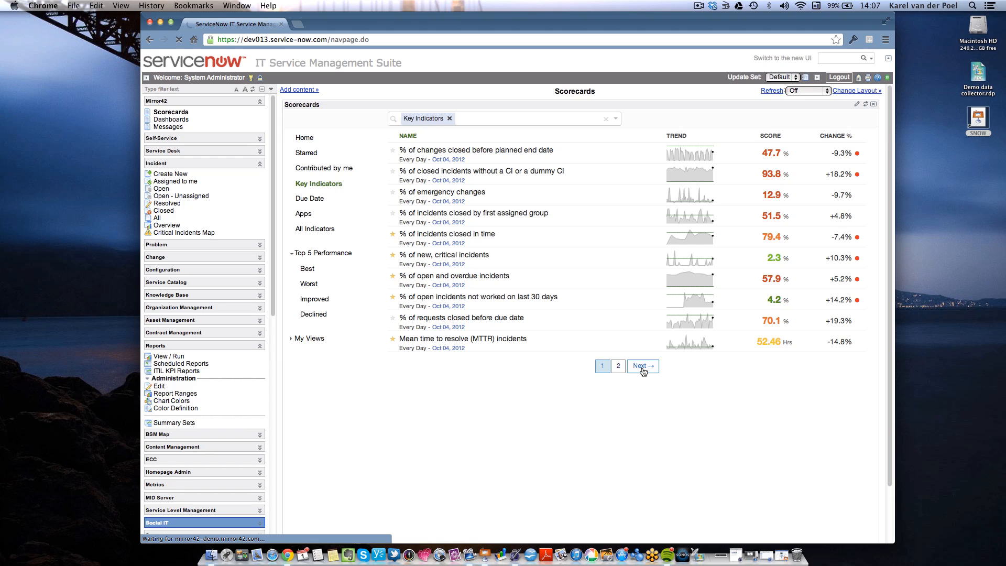
click(642, 365)
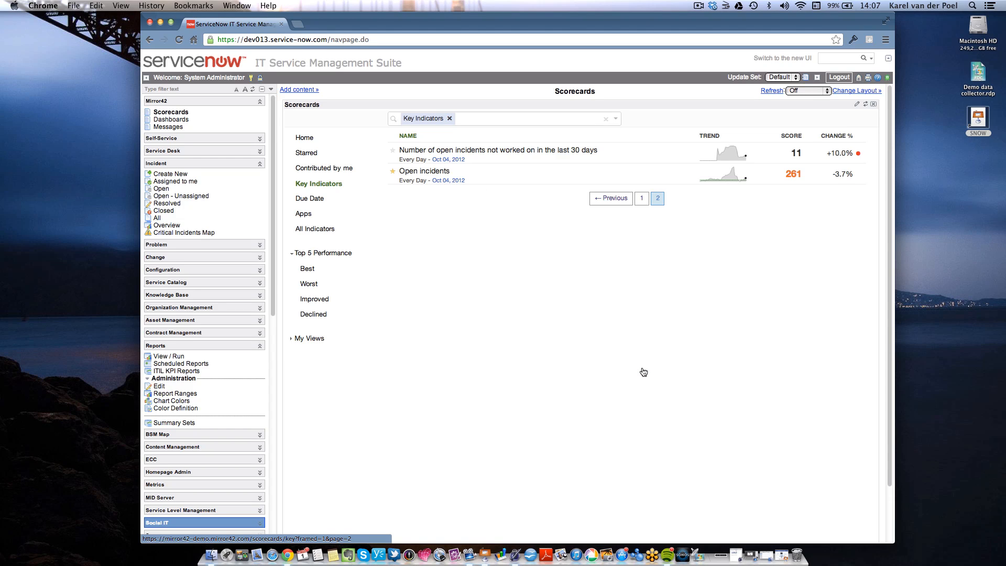
mouse_move(705, 174)
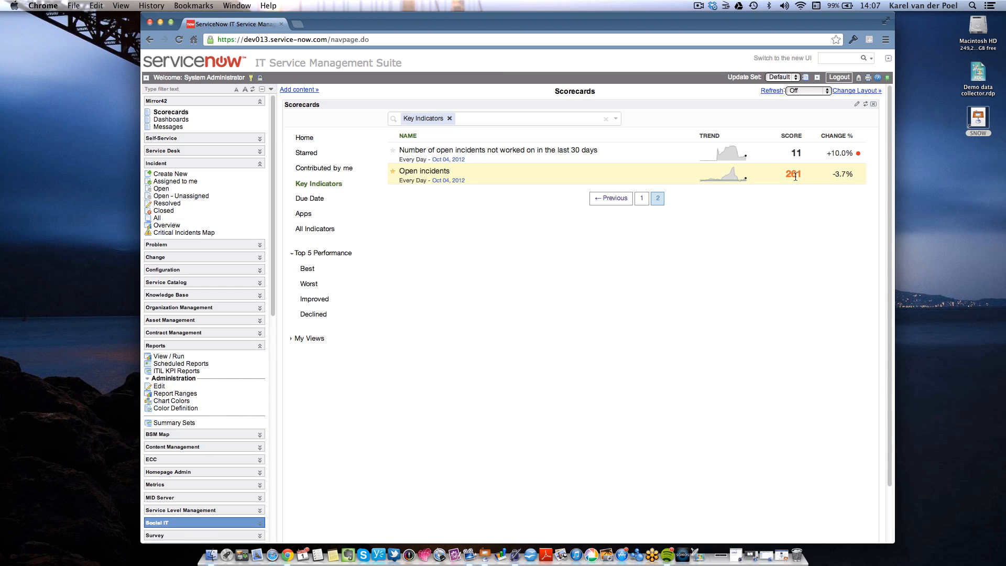
mouse_move(724, 184)
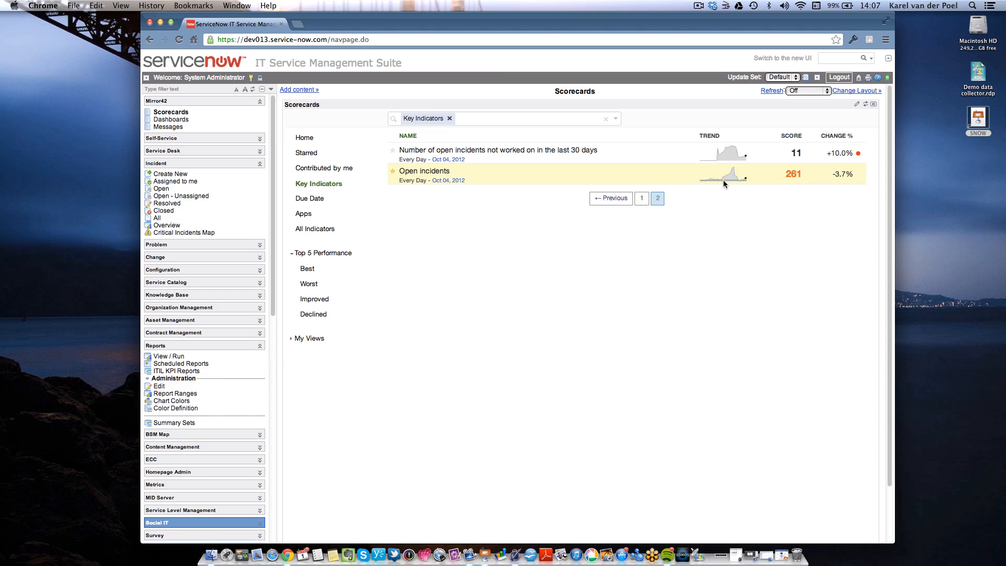
mouse_move(747, 184)
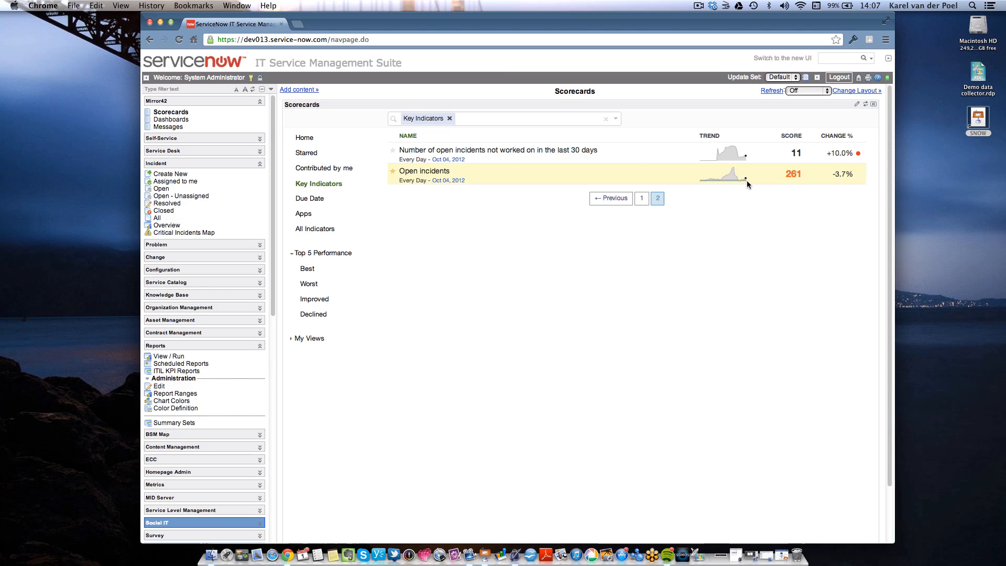
mouse_move(835, 182)
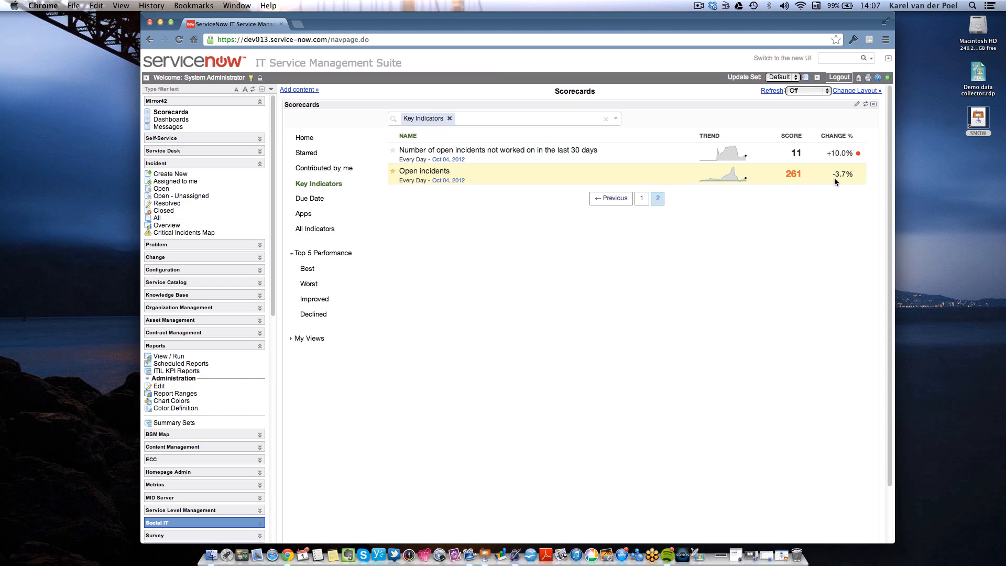
mouse_move(850, 184)
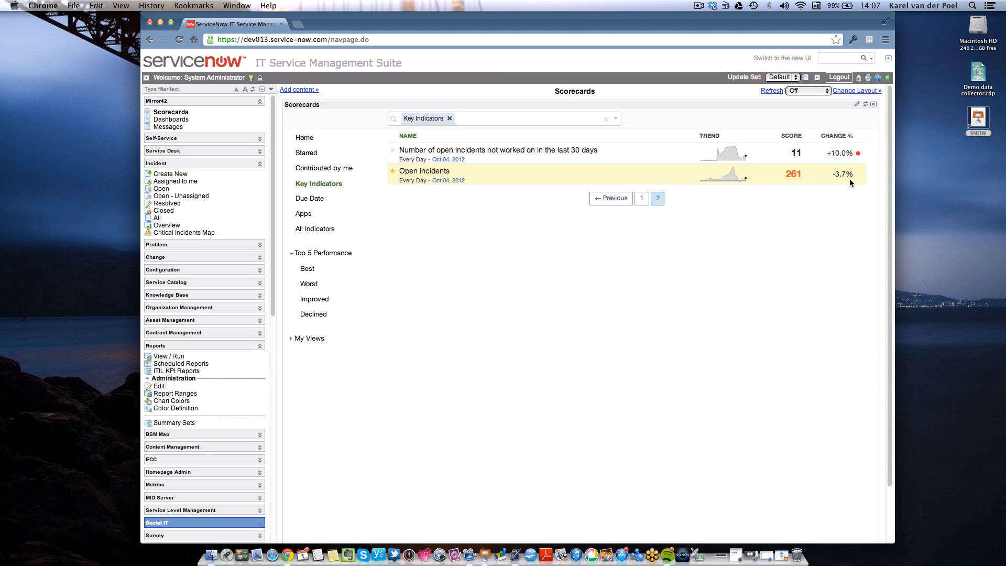
mouse_move(423, 171)
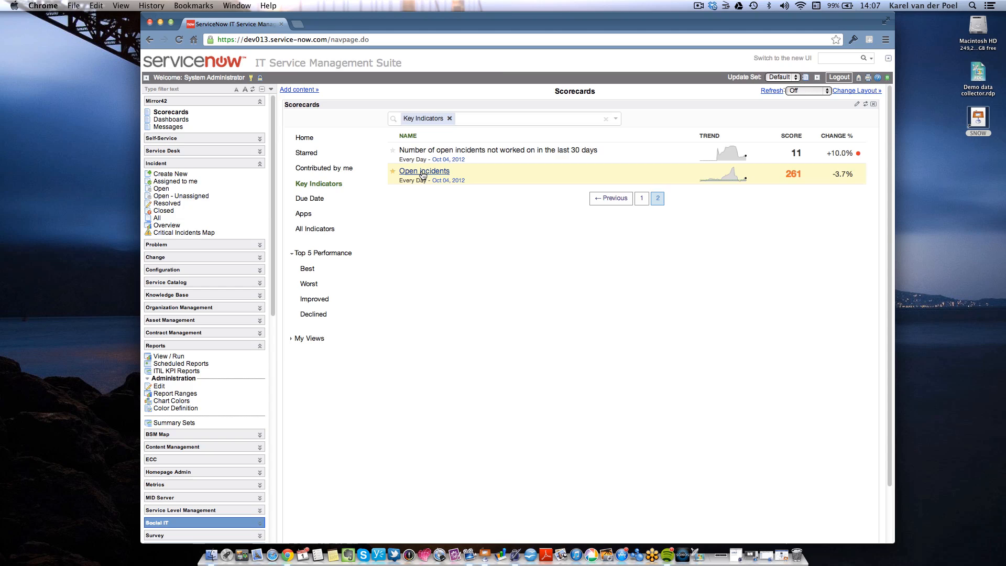
click(424, 171)
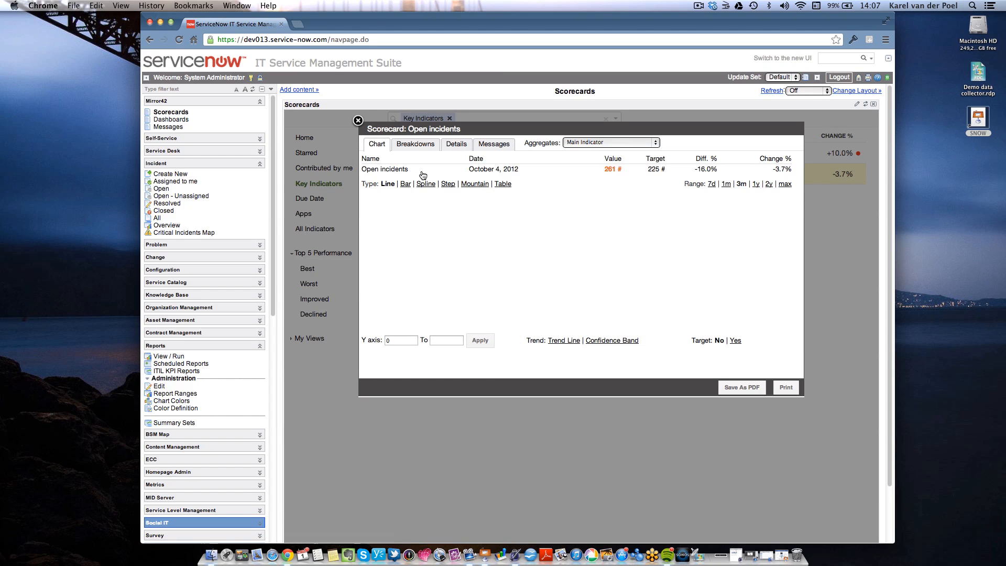
Show the Open incidents history as a one-month bar chart with a trend line
click(386, 184)
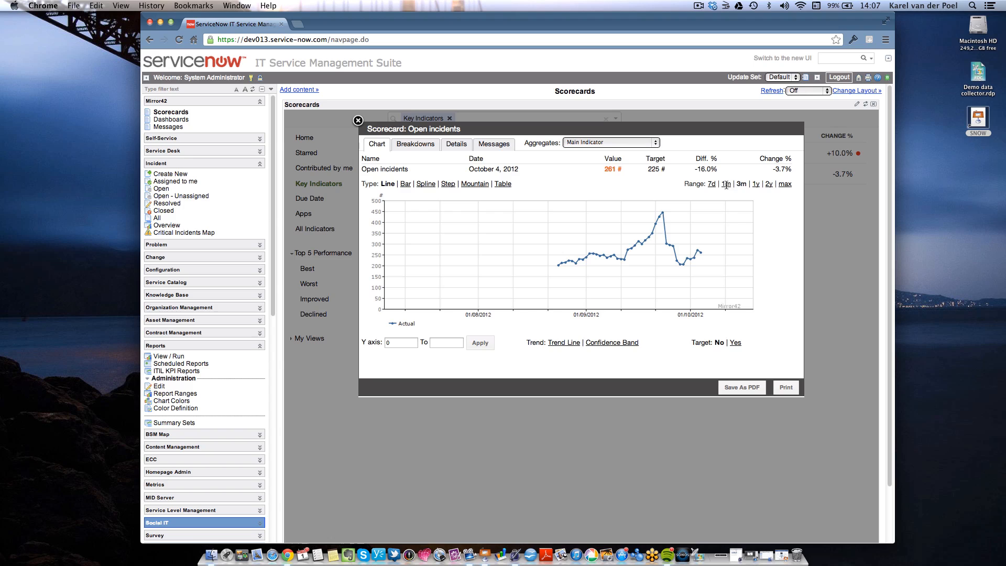
click(404, 183)
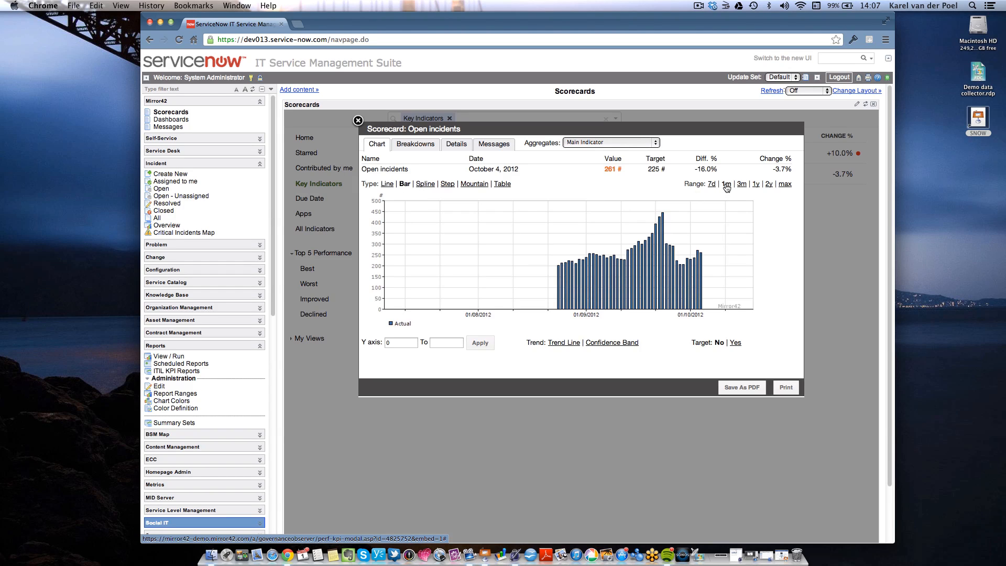
click(725, 184)
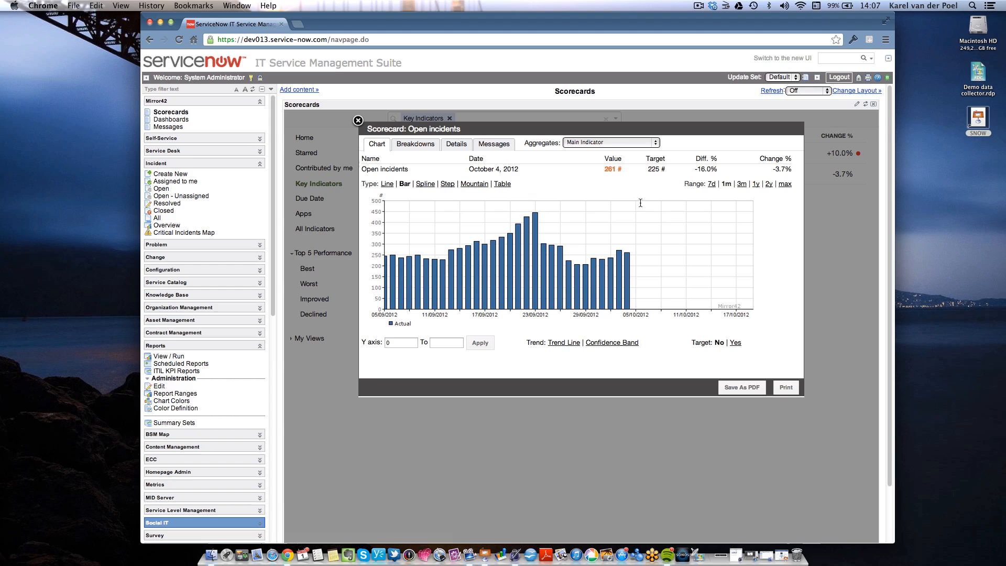
click(563, 342)
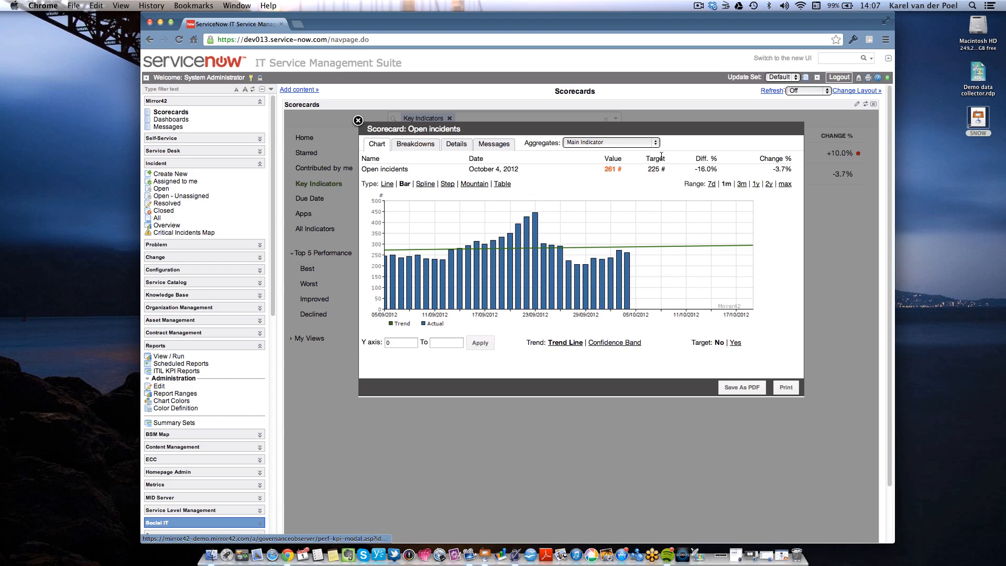
Chart the 7 days running AVERAGE aggregate and show the indicator's breakdowns
click(654, 141)
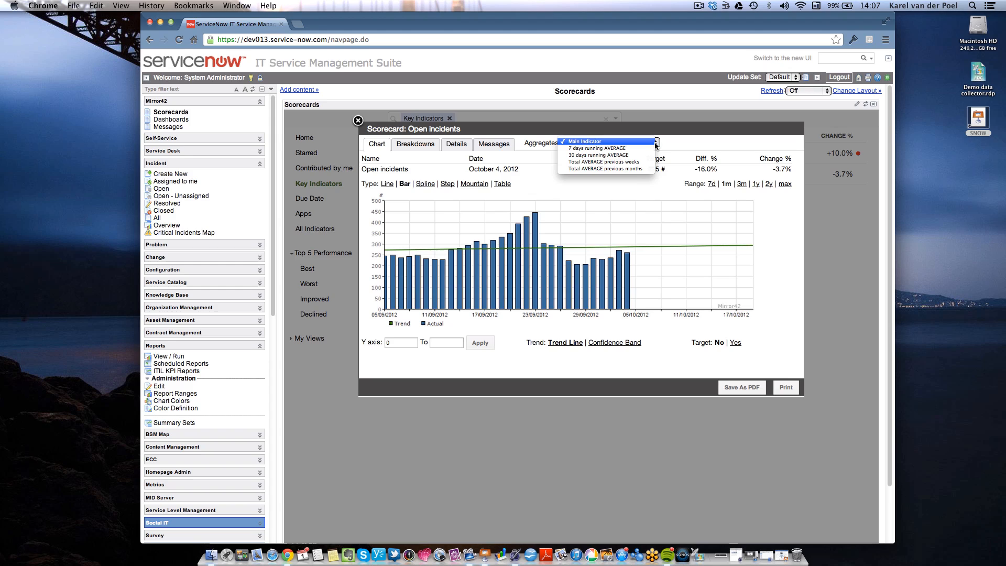
click(595, 148)
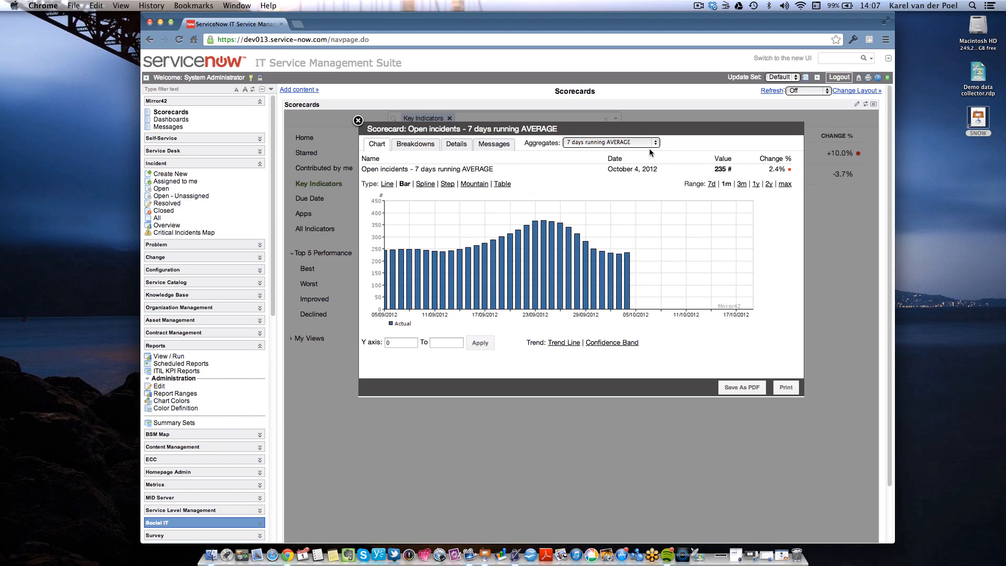
mouse_move(416, 144)
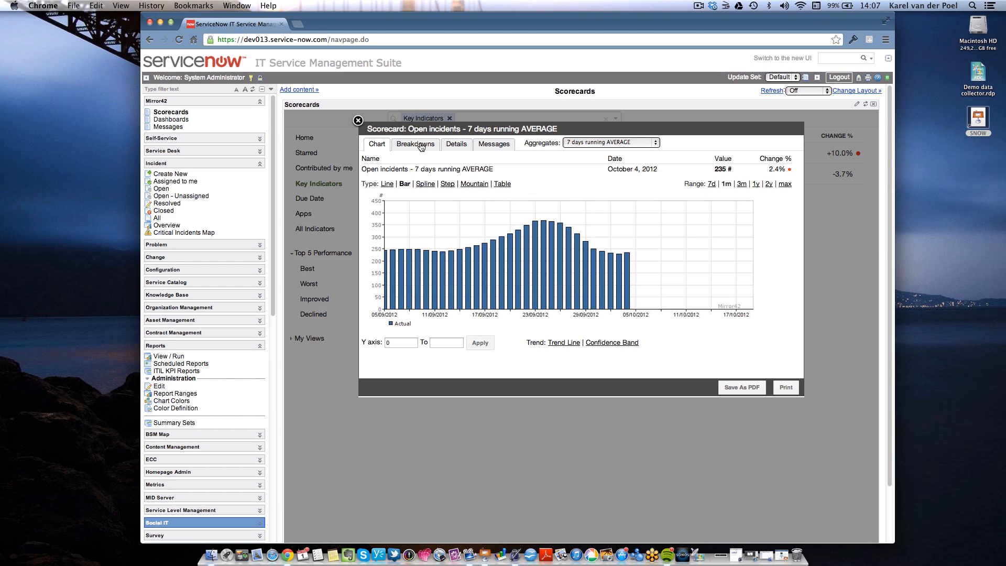
click(415, 144)
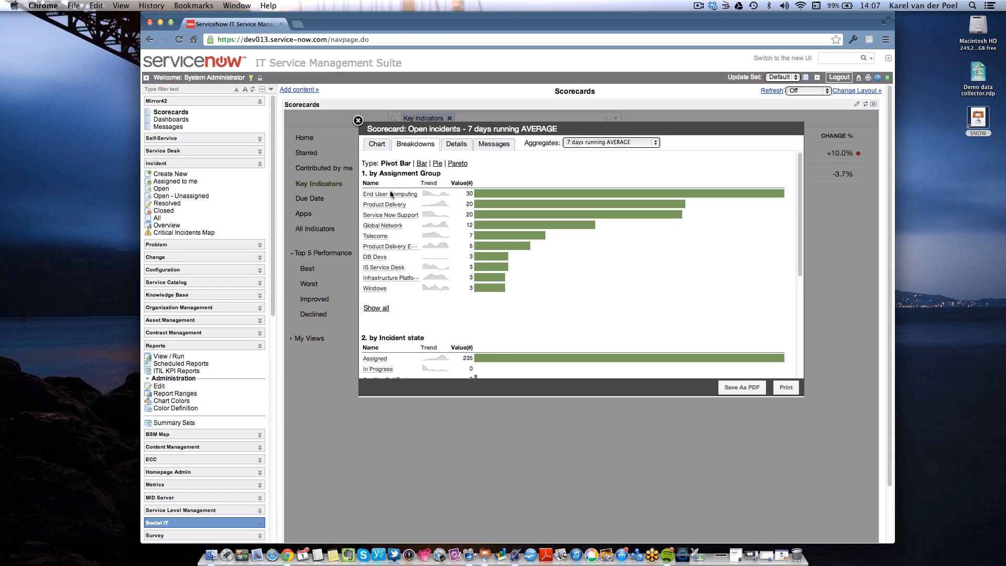
mouse_move(536, 267)
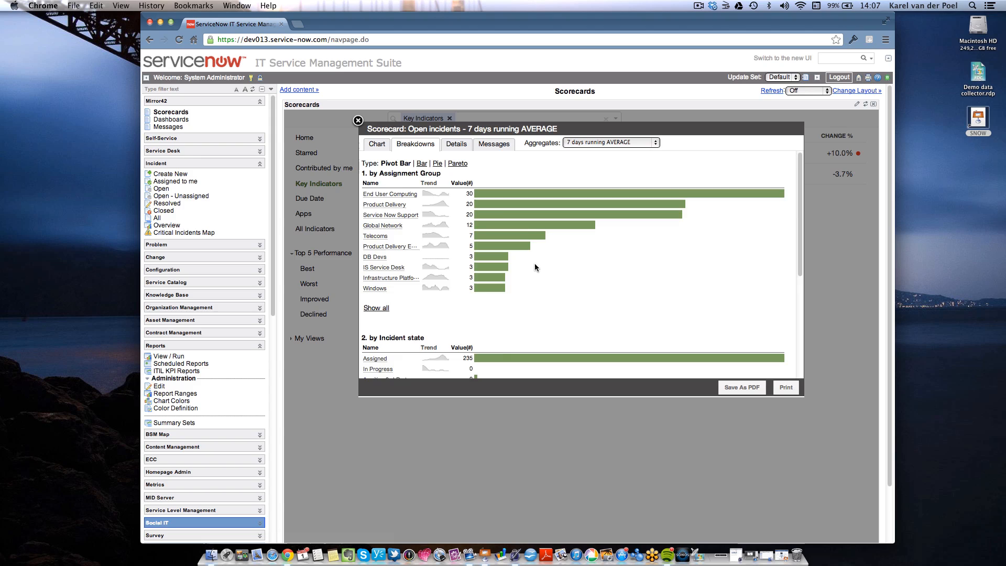
Drill into the Normal priority breakdown, then close the scorecard back to Key Indicators
scroll(down, 3)
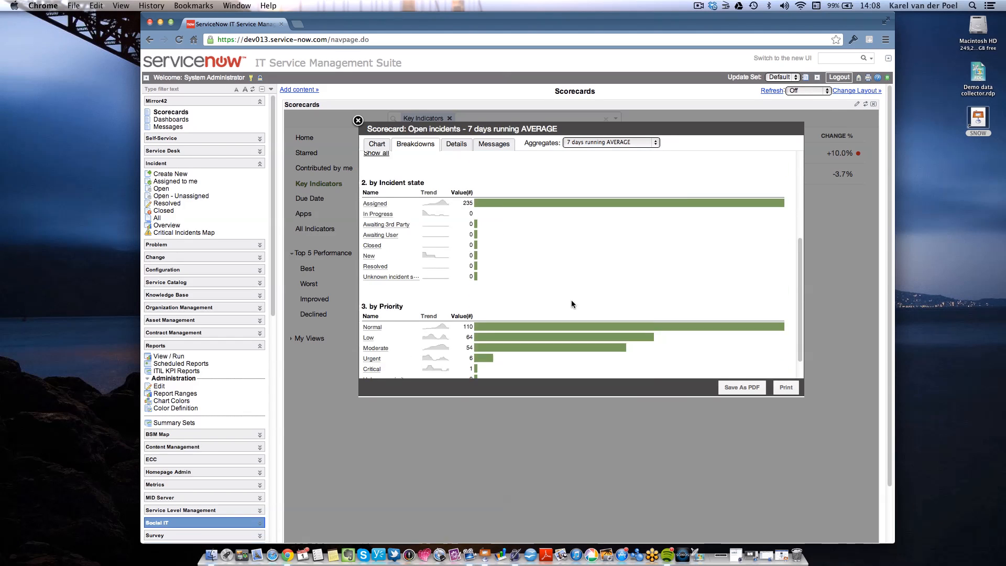
scroll(down, 3)
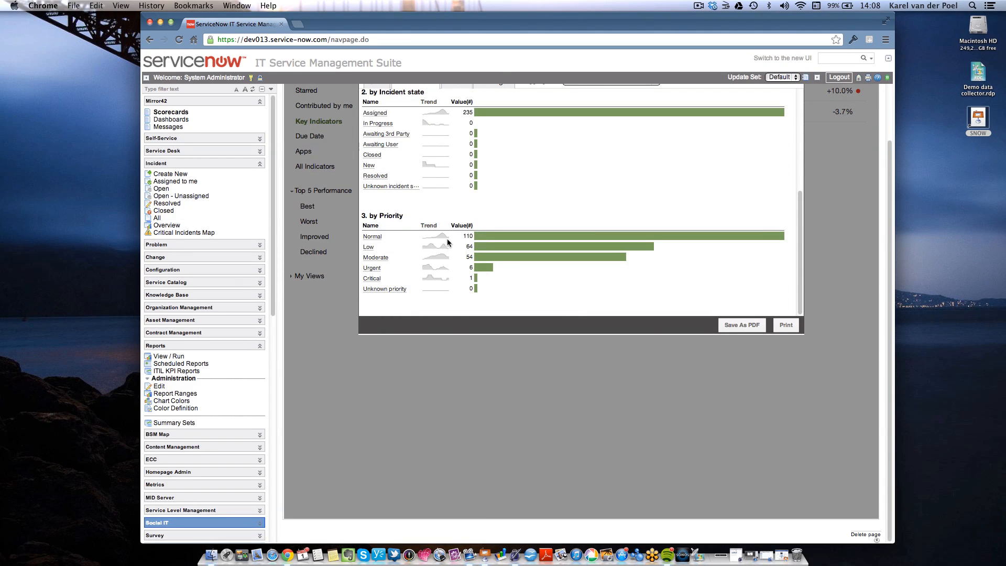
mouse_move(447, 238)
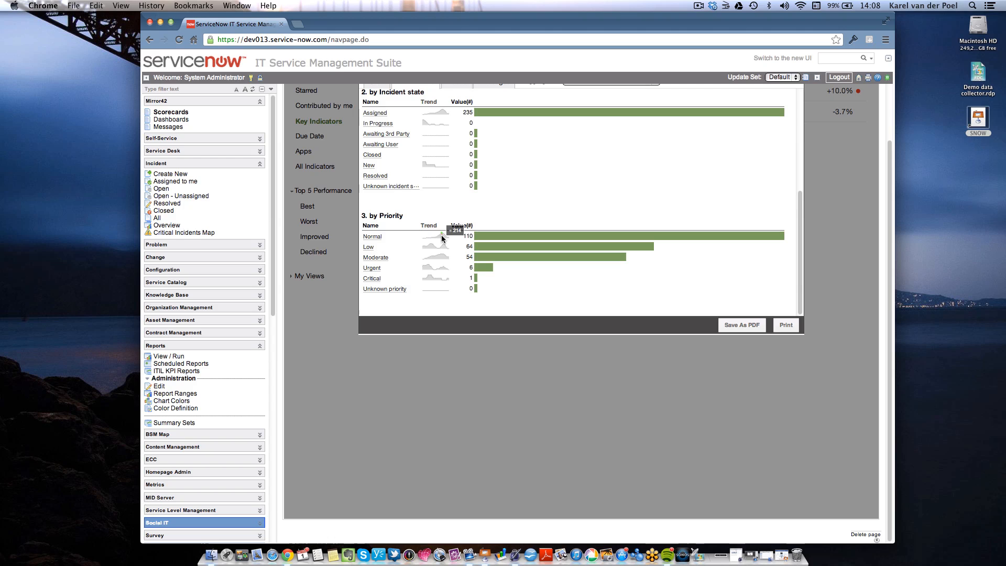
mouse_move(372, 235)
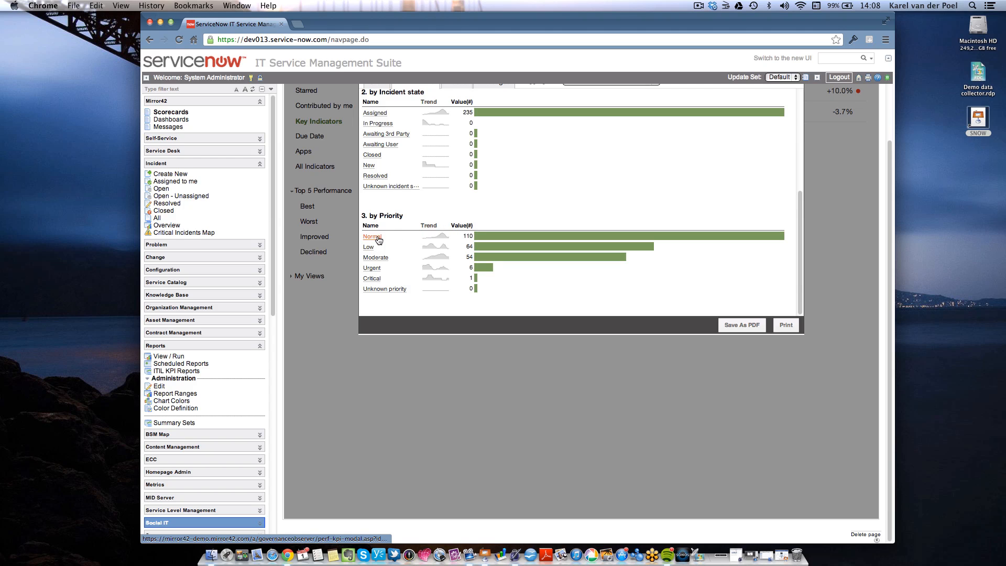
click(371, 236)
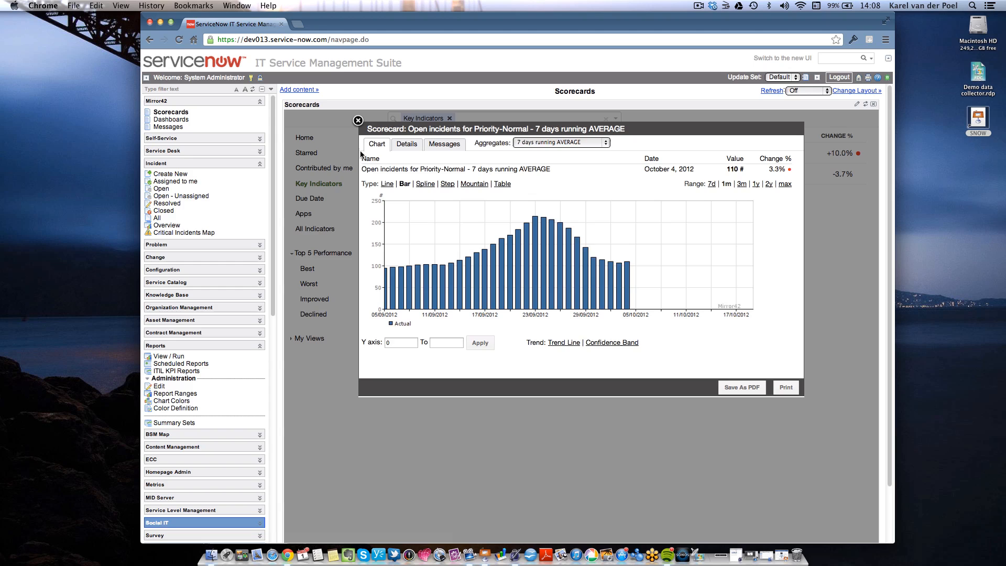
click(358, 120)
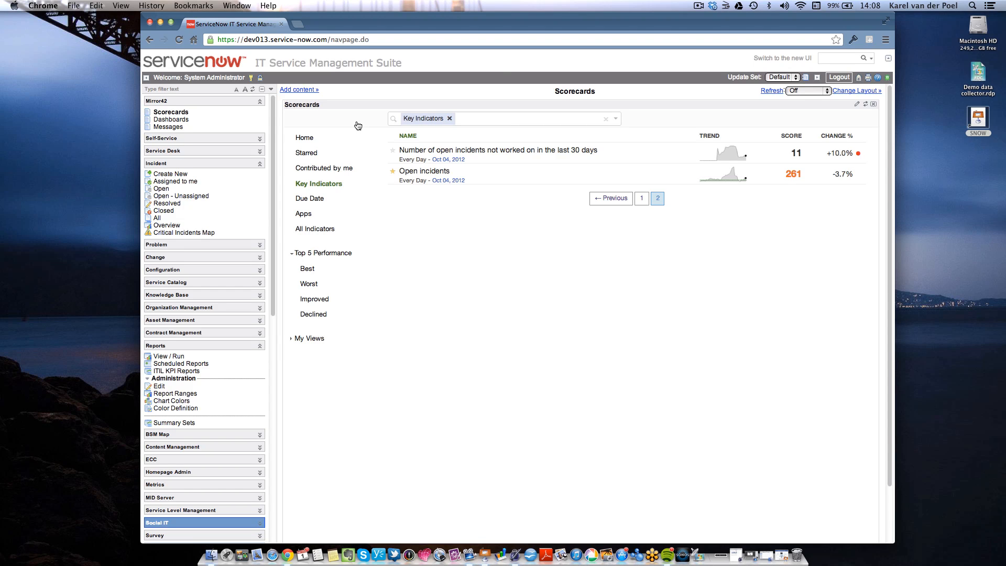
Go to Mirror42 Dashboards and switch to the Movers and Shakers dashboard
click(171, 118)
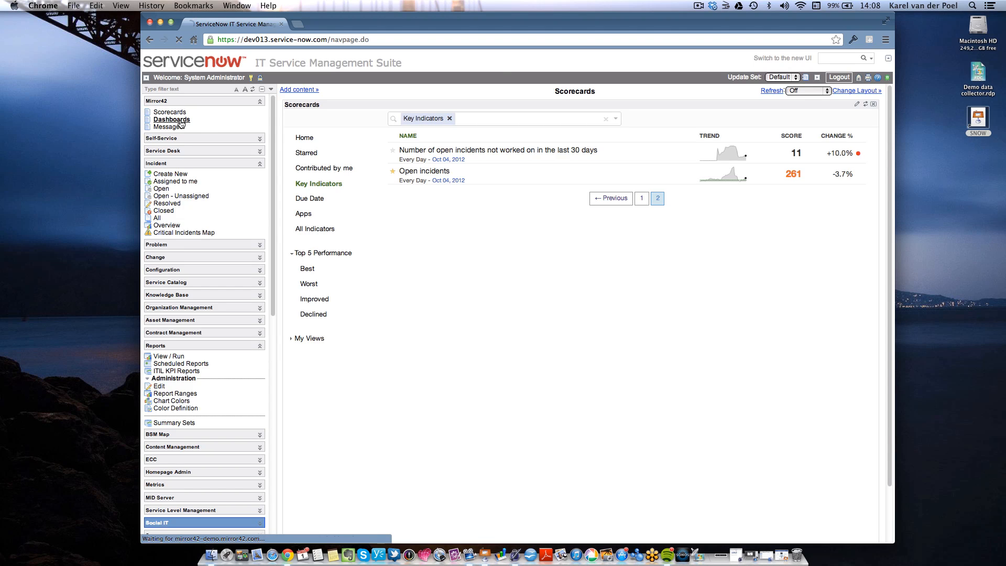
click(171, 120)
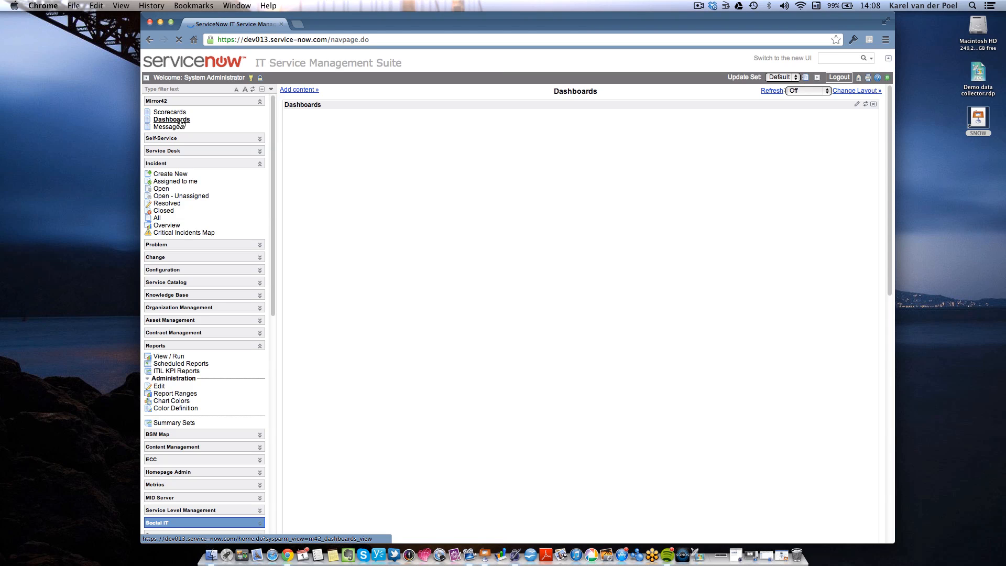
click(171, 119)
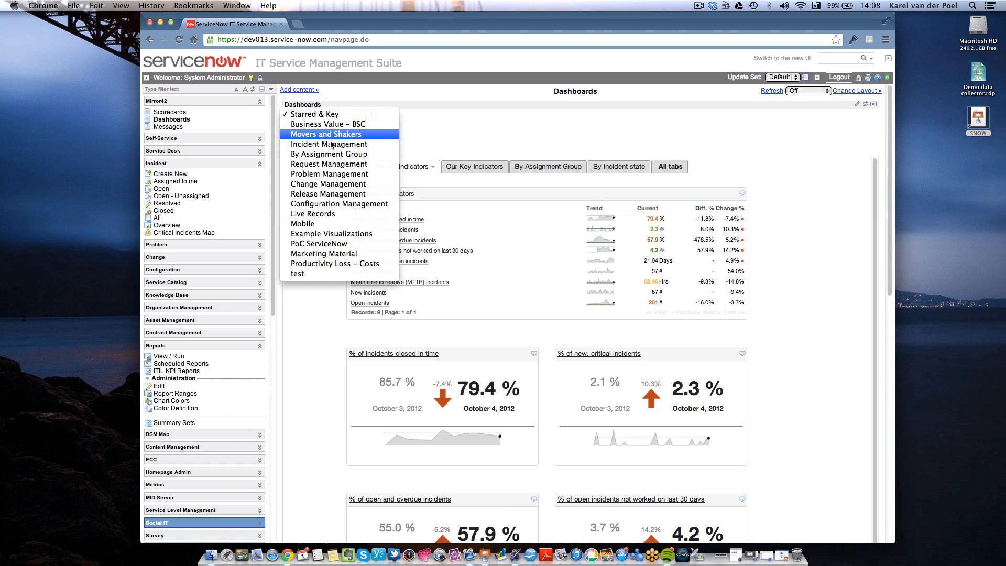
click(327, 144)
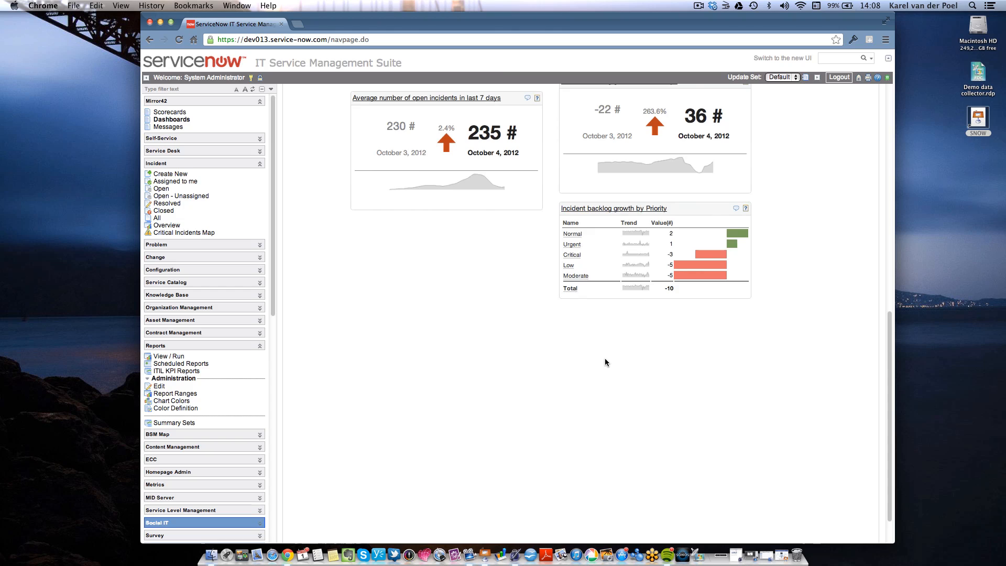
scroll(up, 3)
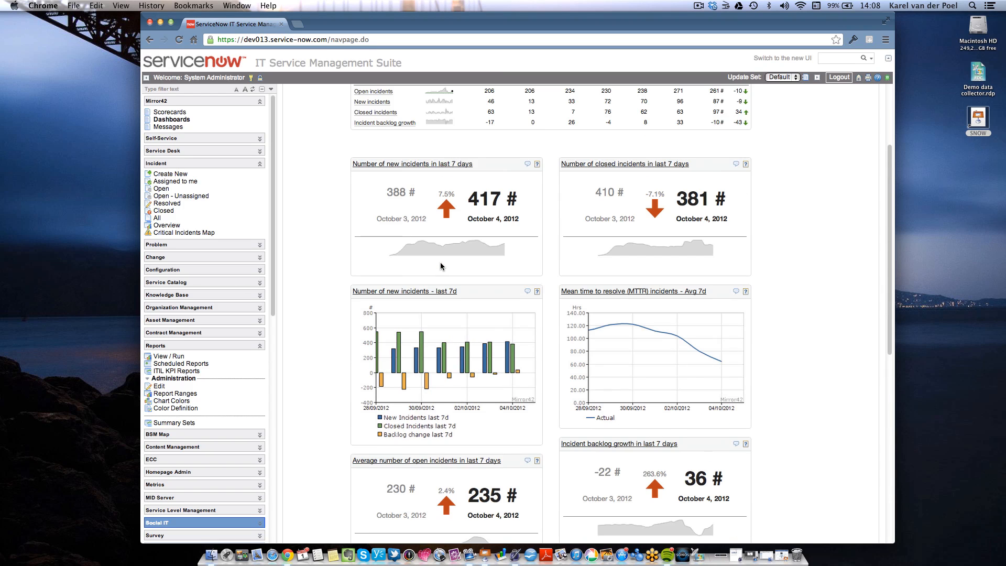
scroll(up, 3)
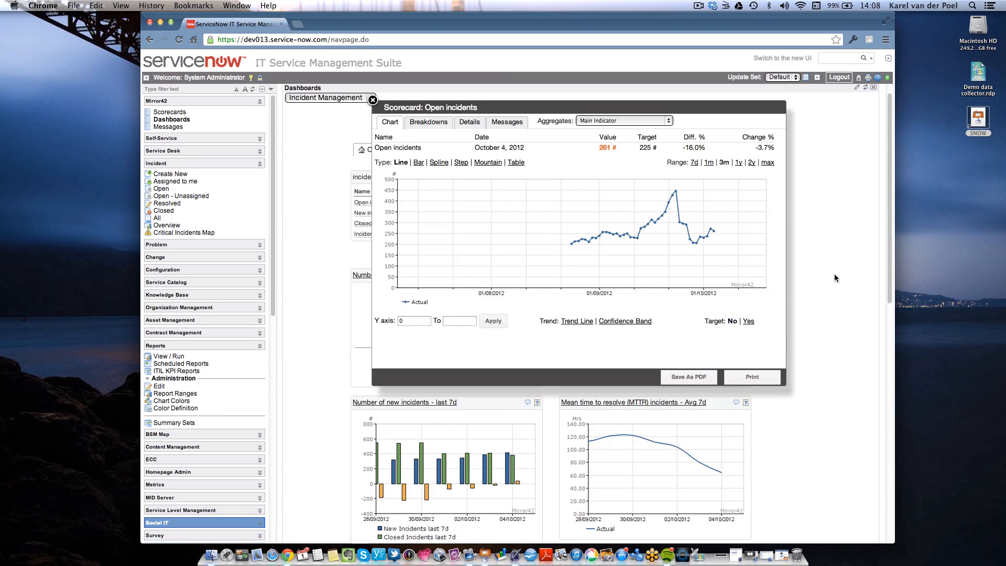
mouse_move(847, 278)
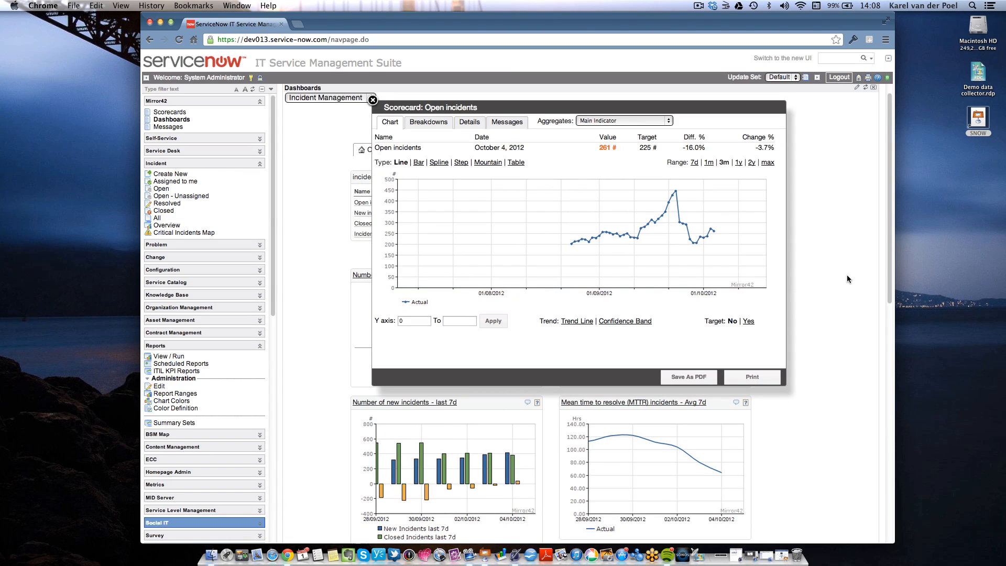
mouse_move(469, 123)
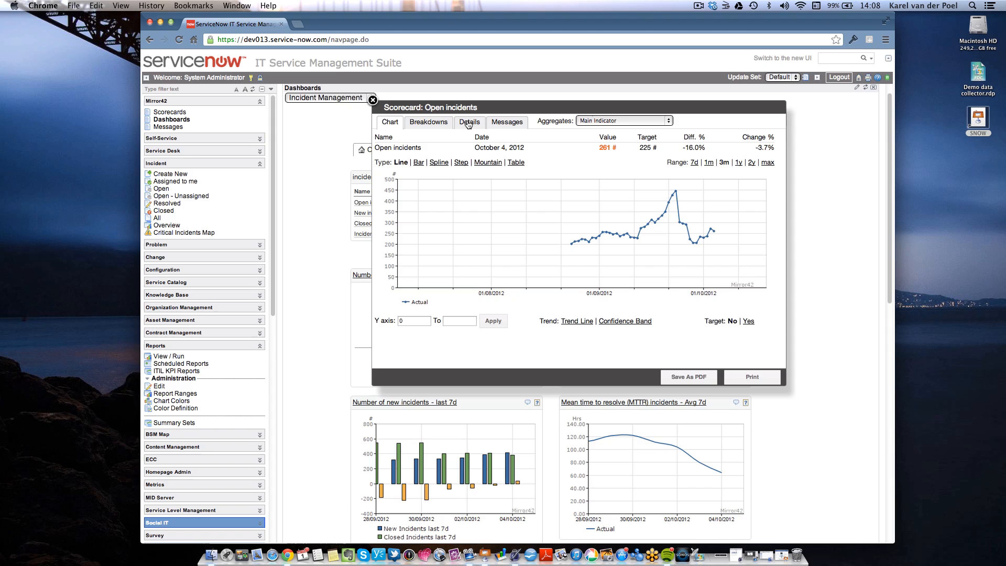
Show the Open incidents scorecard's Details with description, lists, target and frequency
click(469, 122)
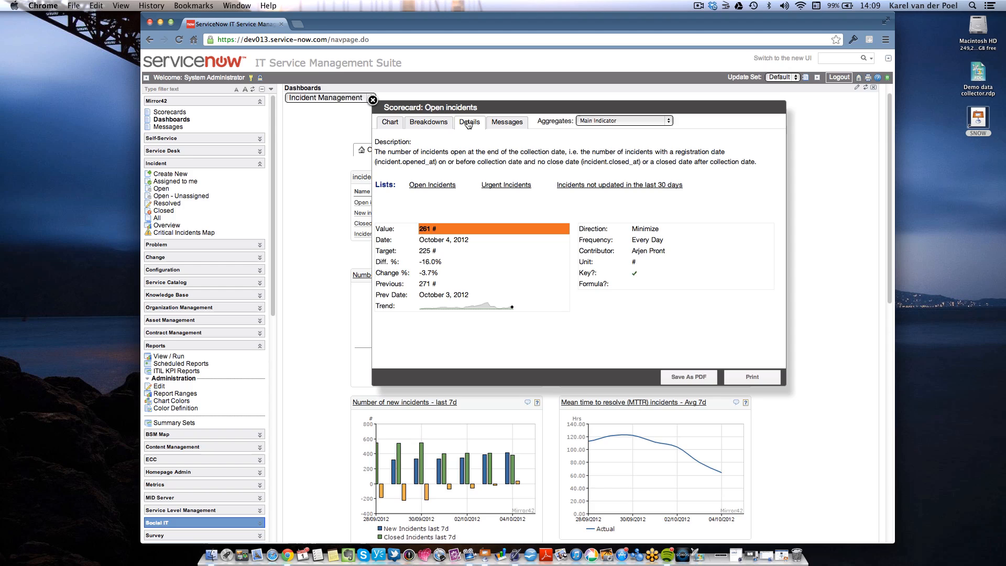
mouse_move(474, 132)
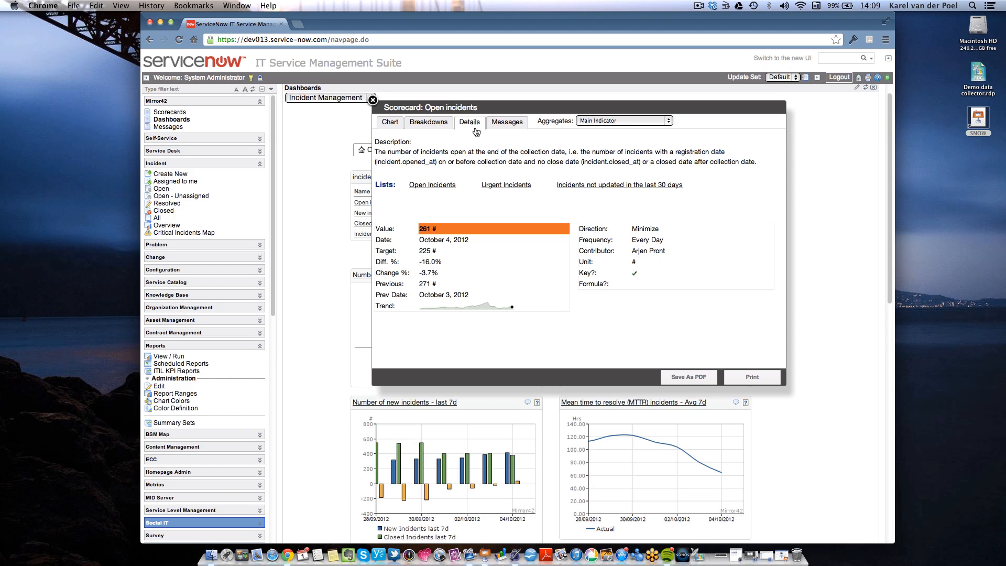
mouse_move(615, 189)
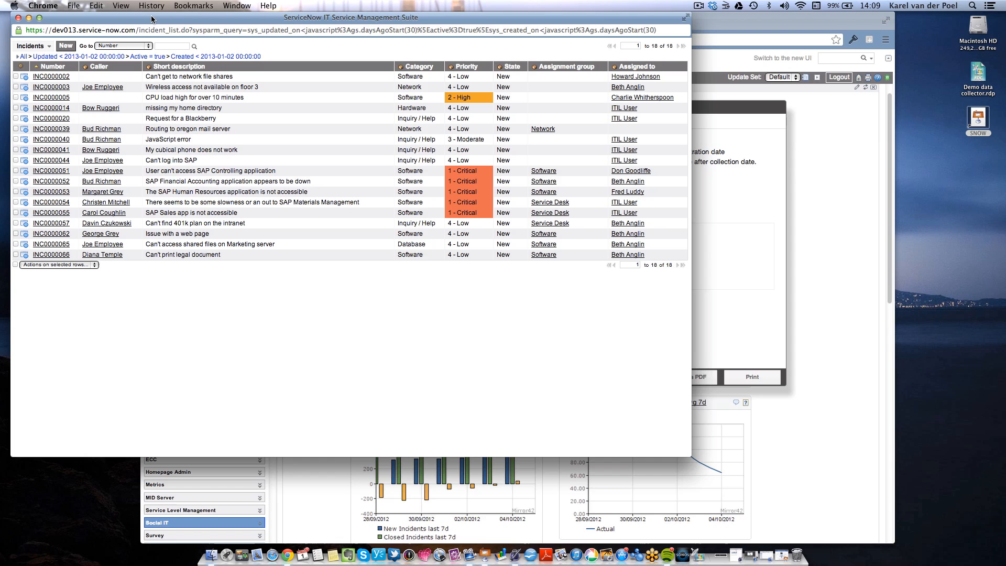
mouse_move(51, 87)
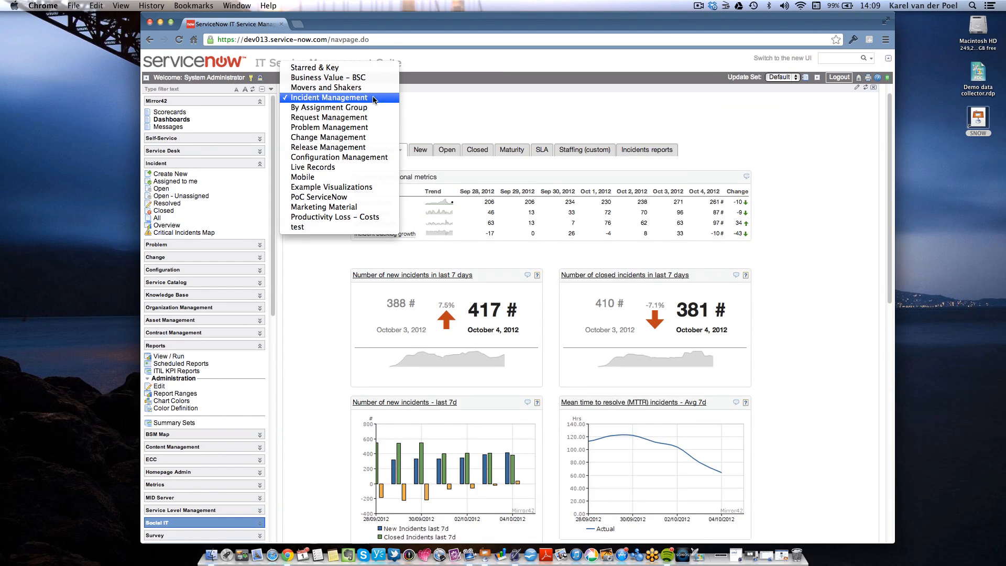
mouse_move(363, 107)
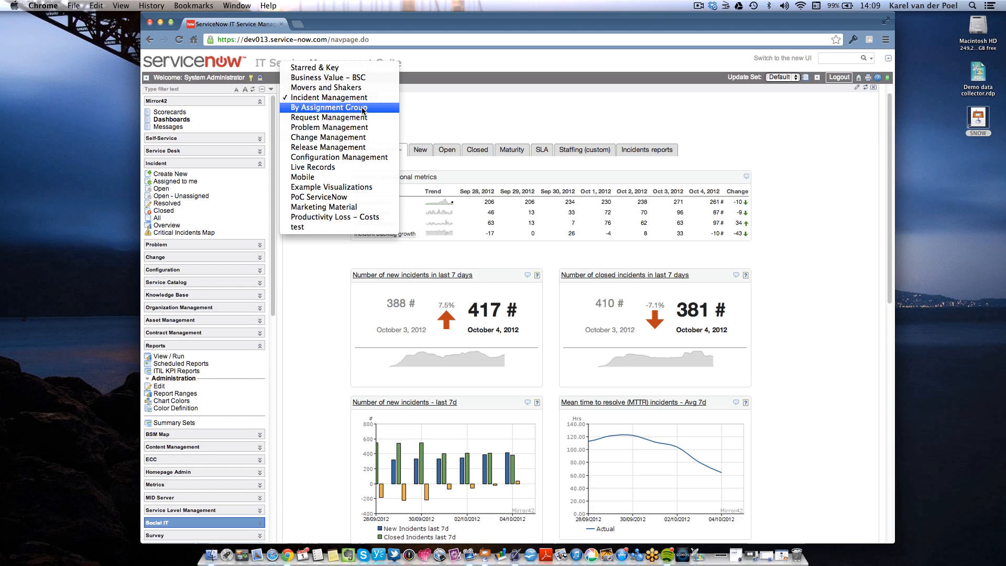
Show the By Assignment Group dashboard filtered to End User Computing (33 open incidents)
click(328, 106)
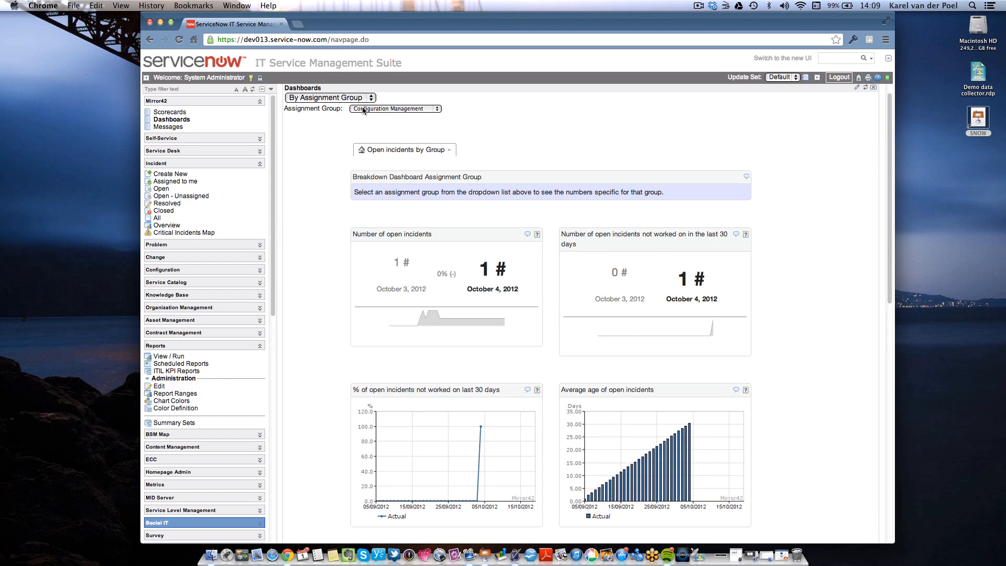
mouse_move(384, 113)
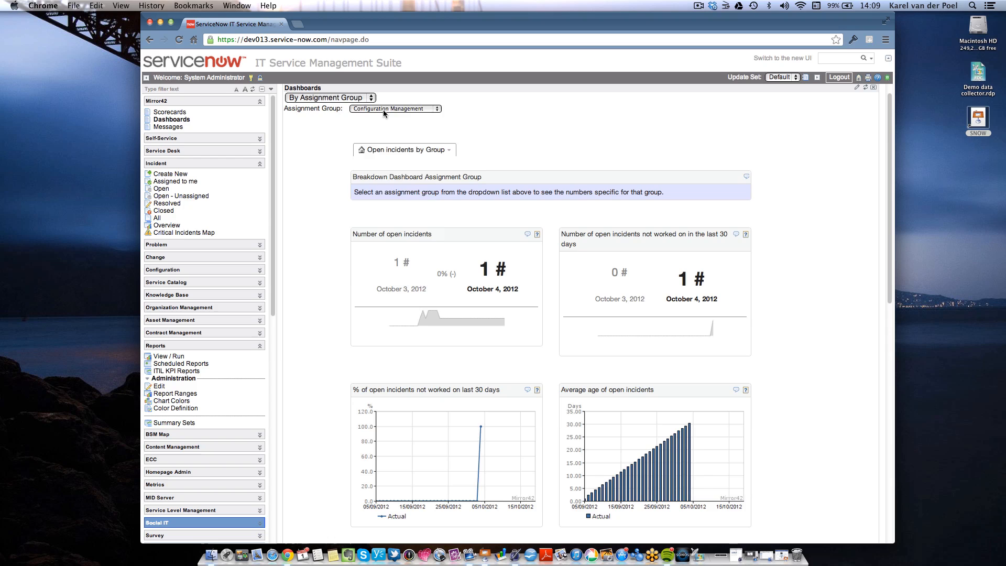
click(395, 107)
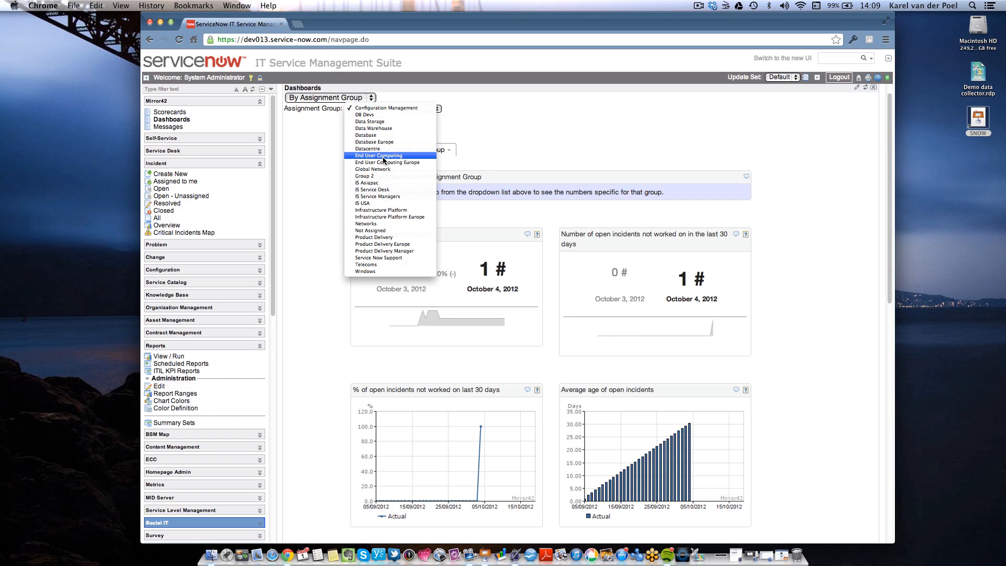
click(377, 155)
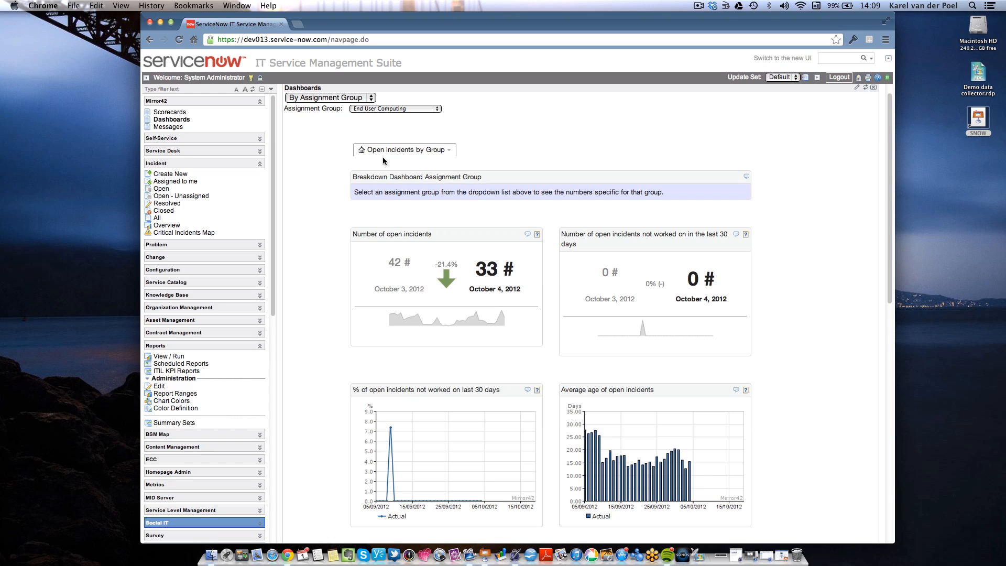
click(329, 97)
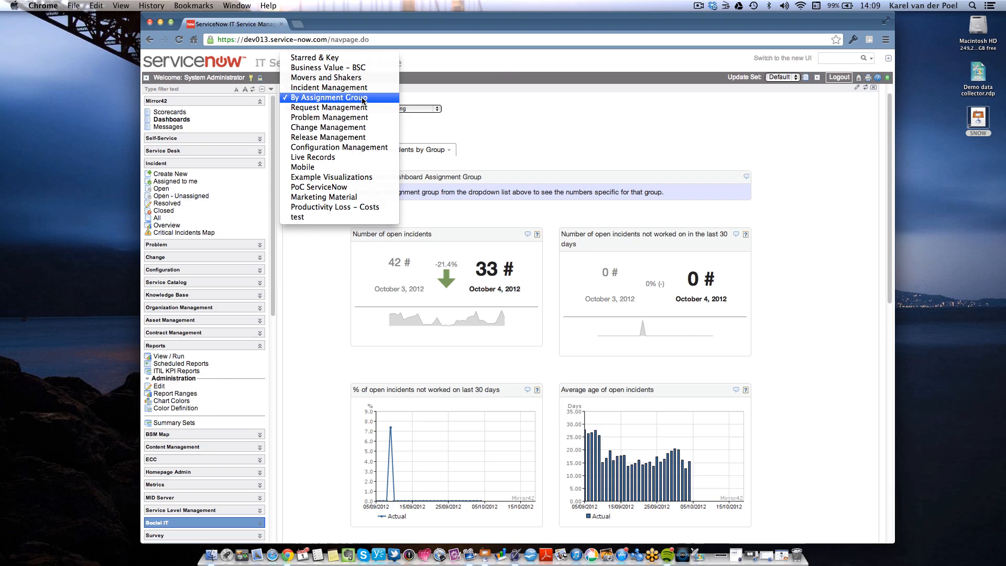
mouse_move(358, 183)
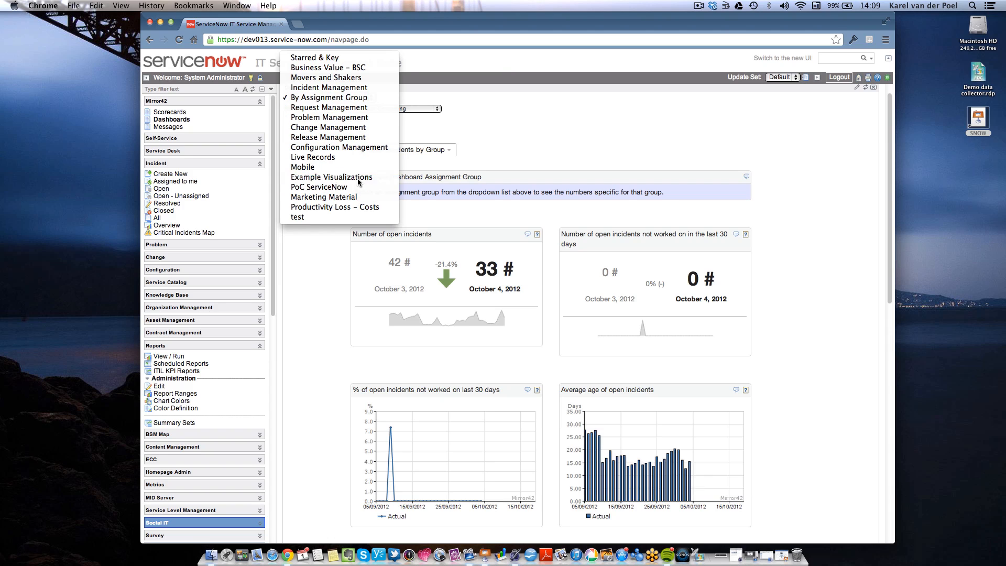
Browse the Example Visualizations dashboard charts down to the scorecard, then log out as administrator
click(331, 177)
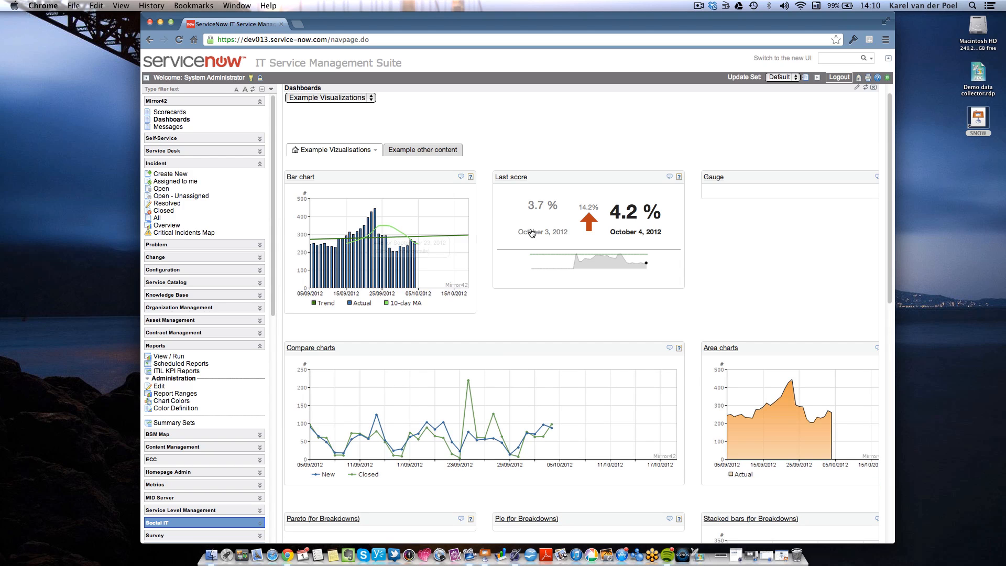
mouse_move(650, 348)
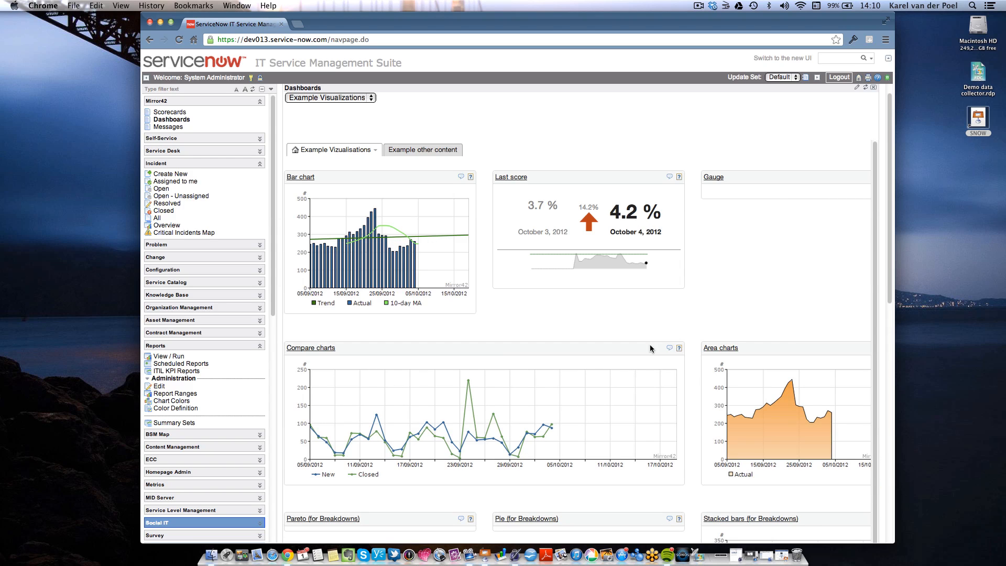
scroll(down, 3)
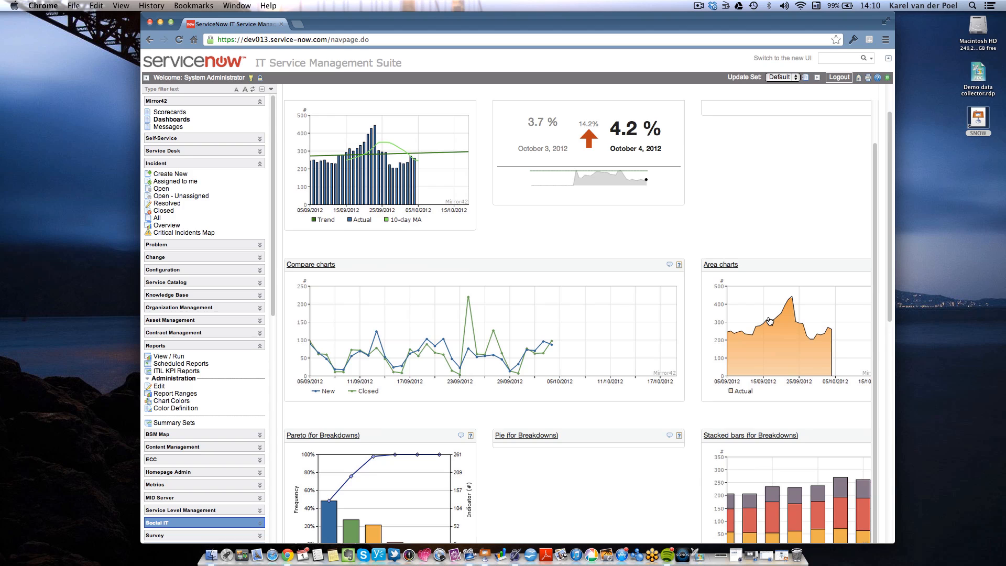
scroll(down, 3)
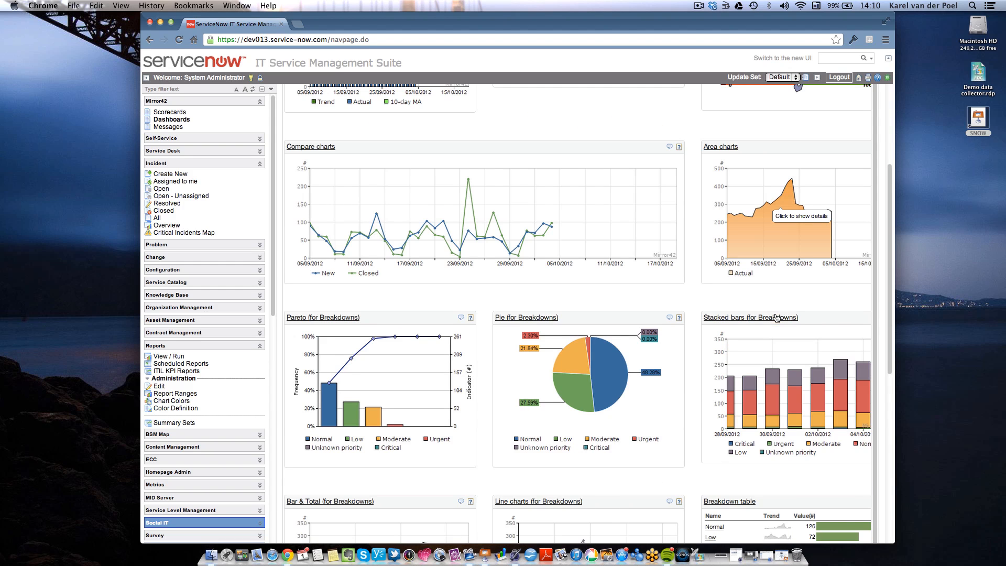
scroll(down, 3)
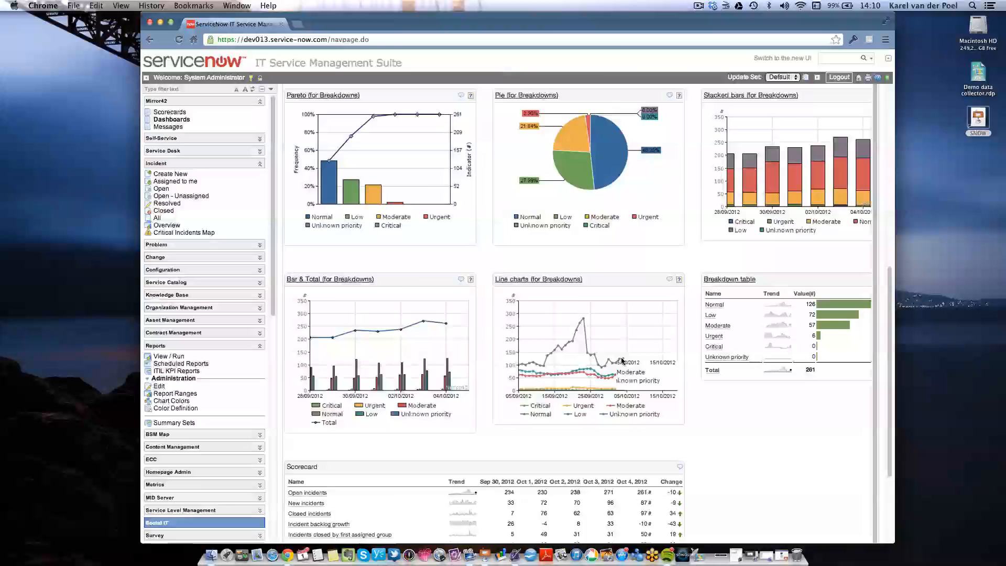
scroll(down, 3)
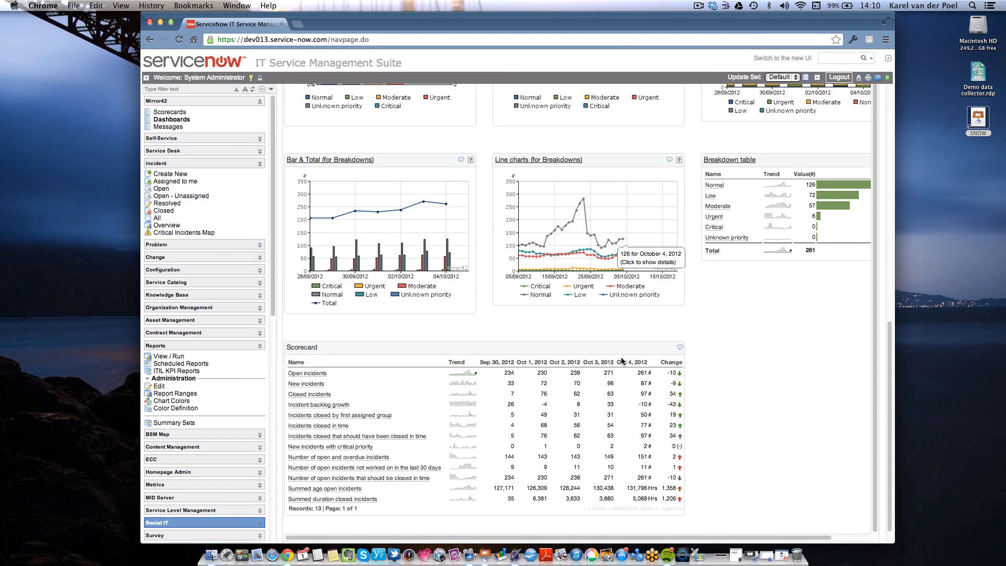
click(171, 119)
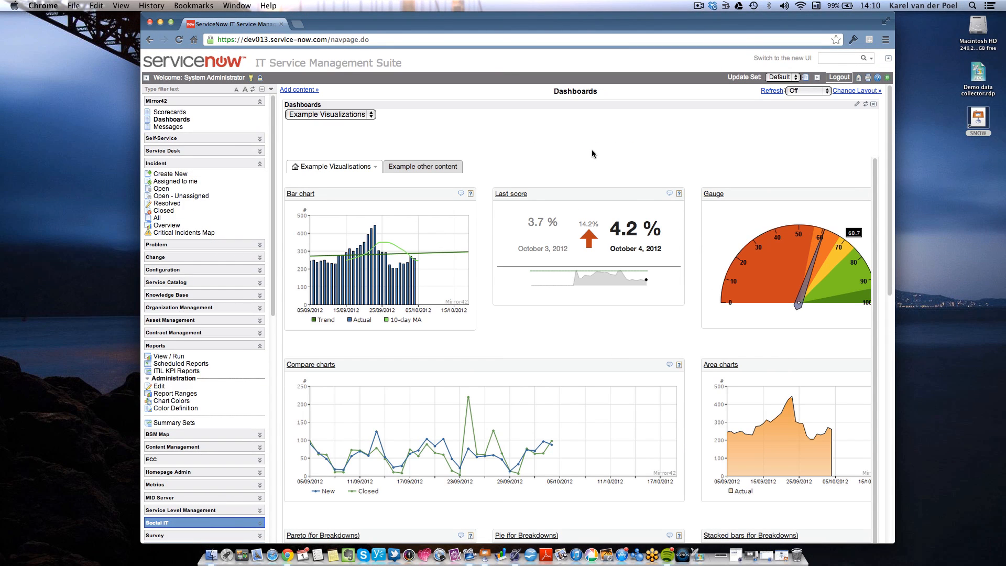
mouse_move(838, 77)
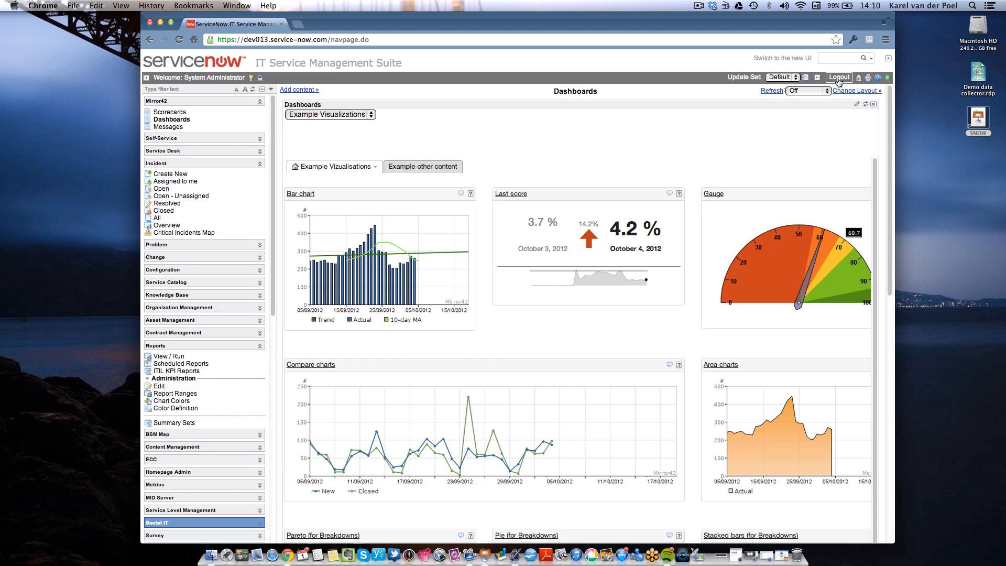
click(838, 77)
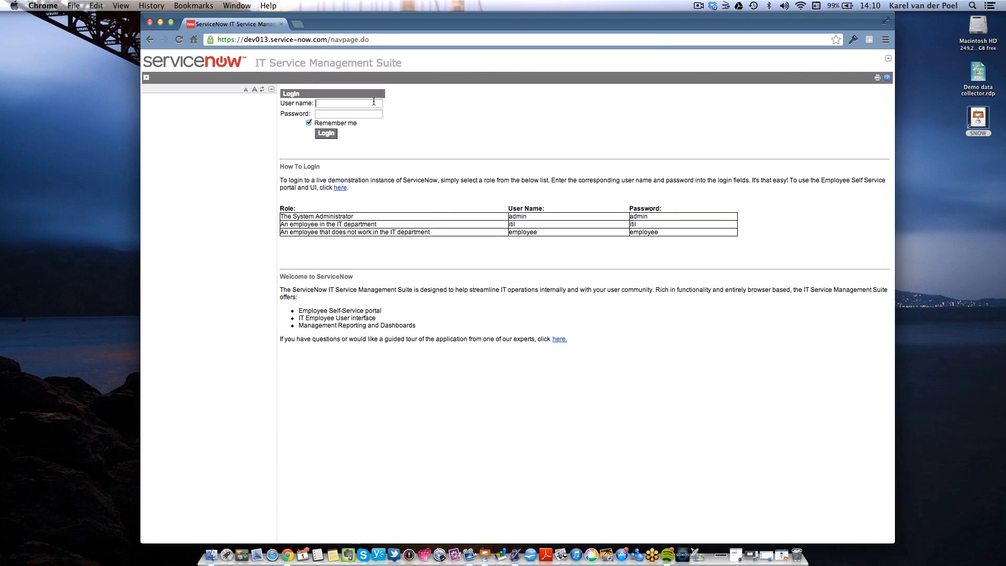
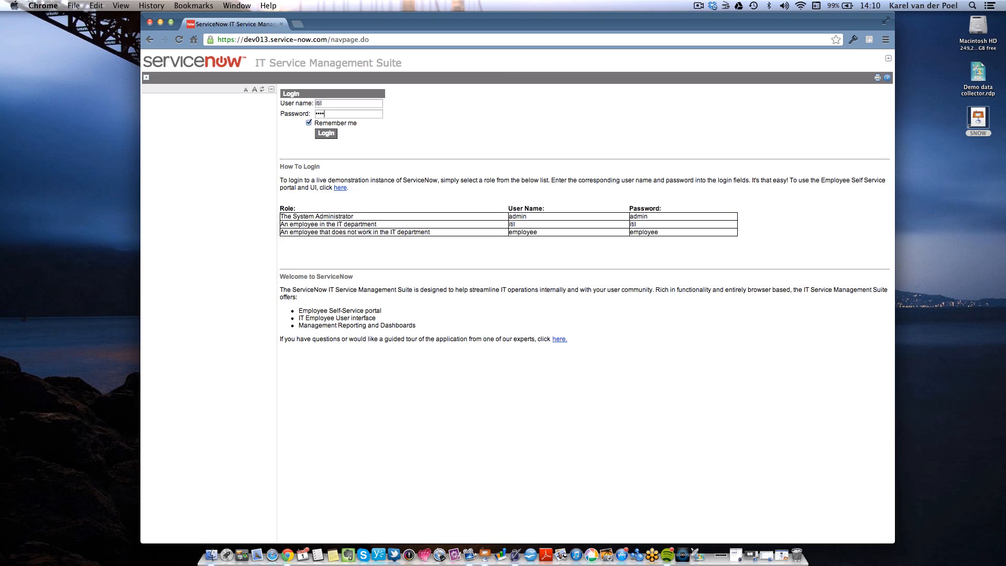
click(325, 133)
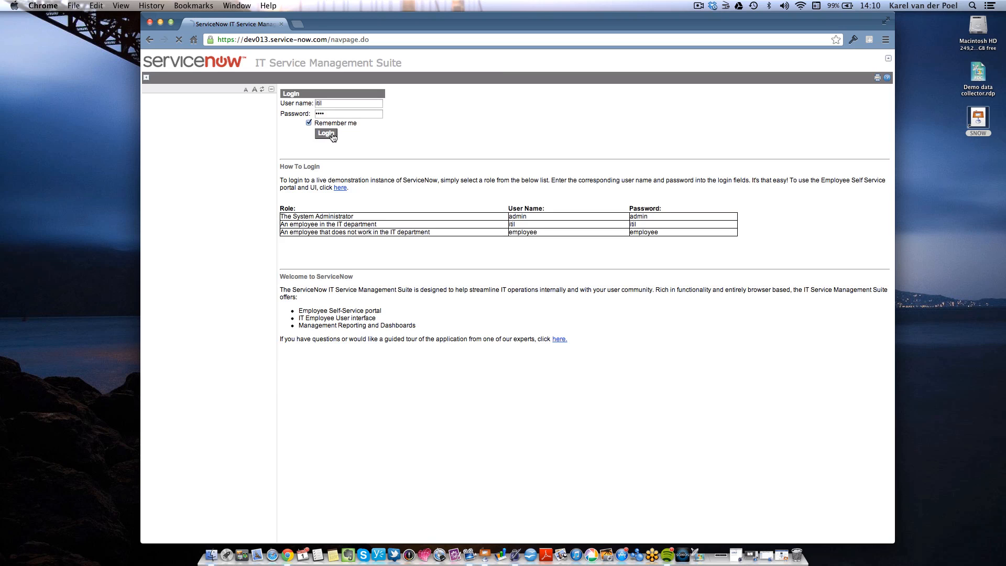
click(326, 134)
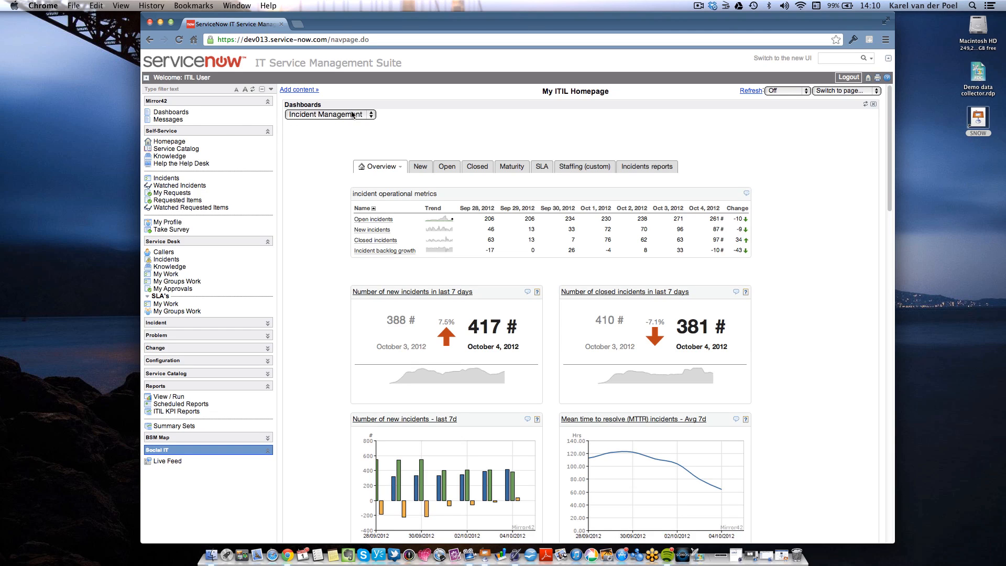
Switch to the By Assignment Group dashboard and choose End User Computing as the group
click(329, 114)
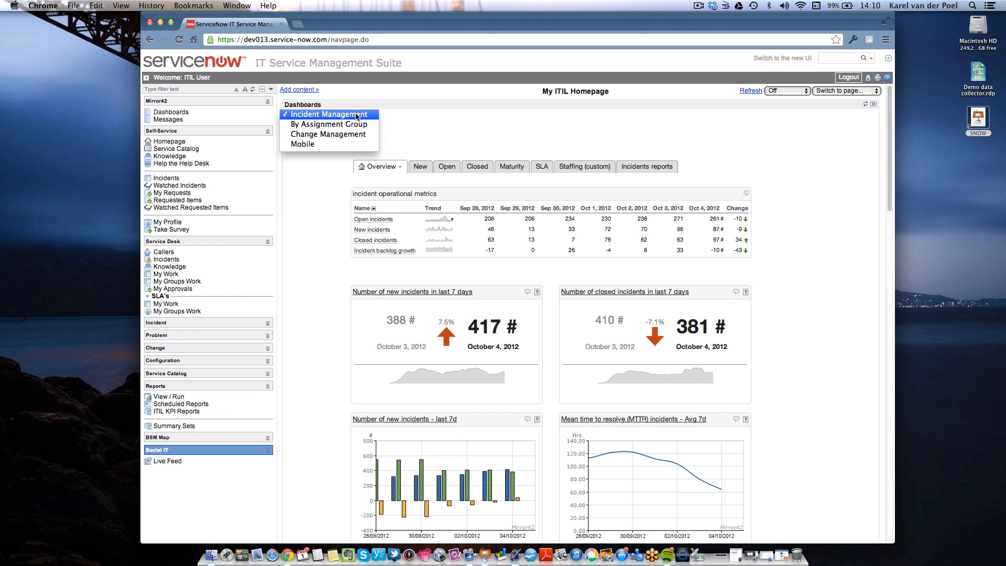
click(327, 124)
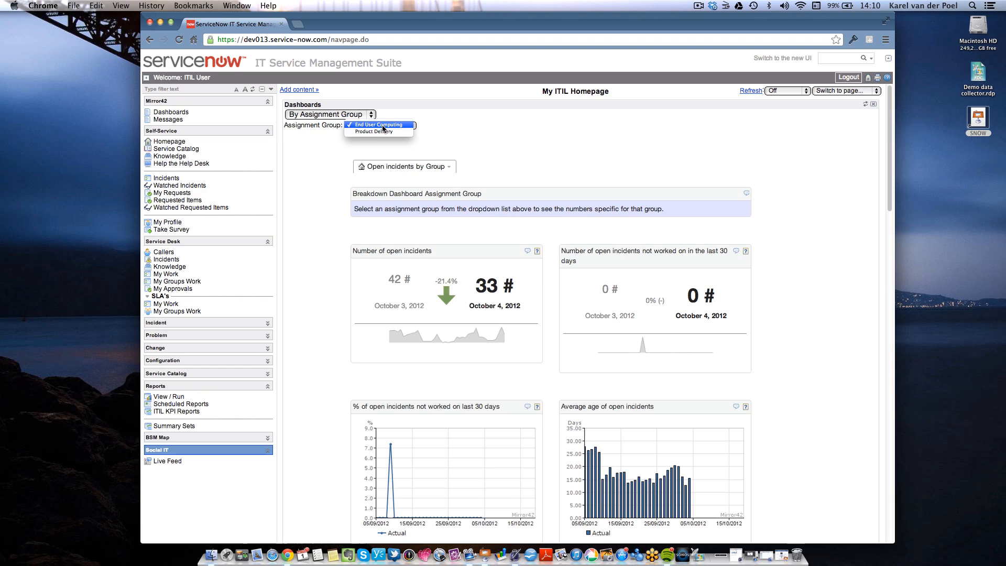
click(327, 113)
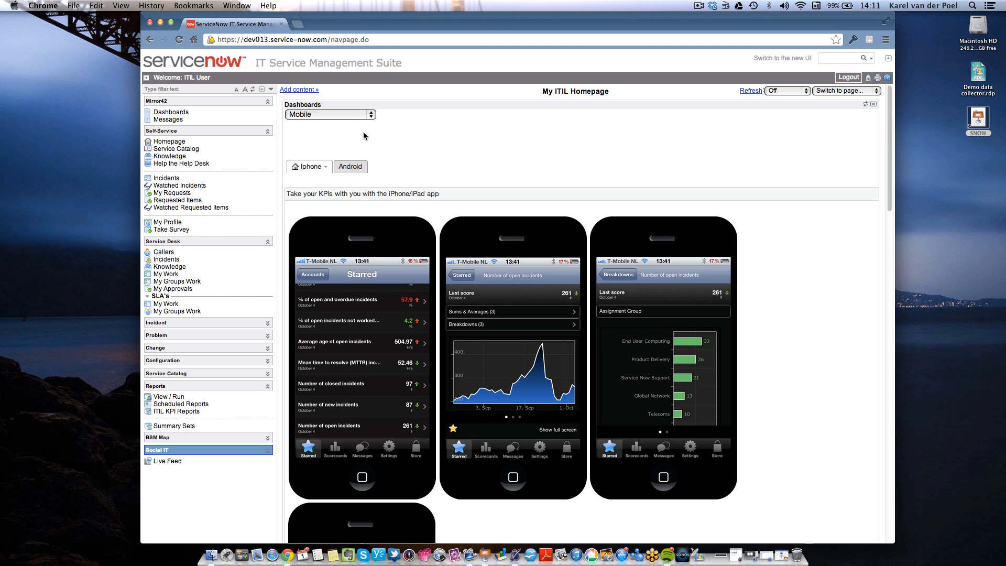
mouse_move(516, 82)
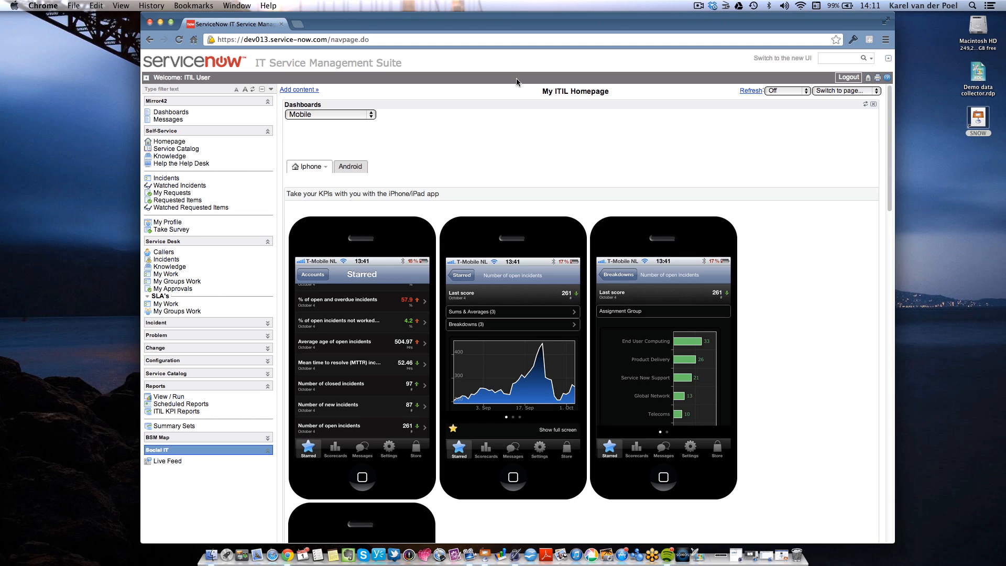